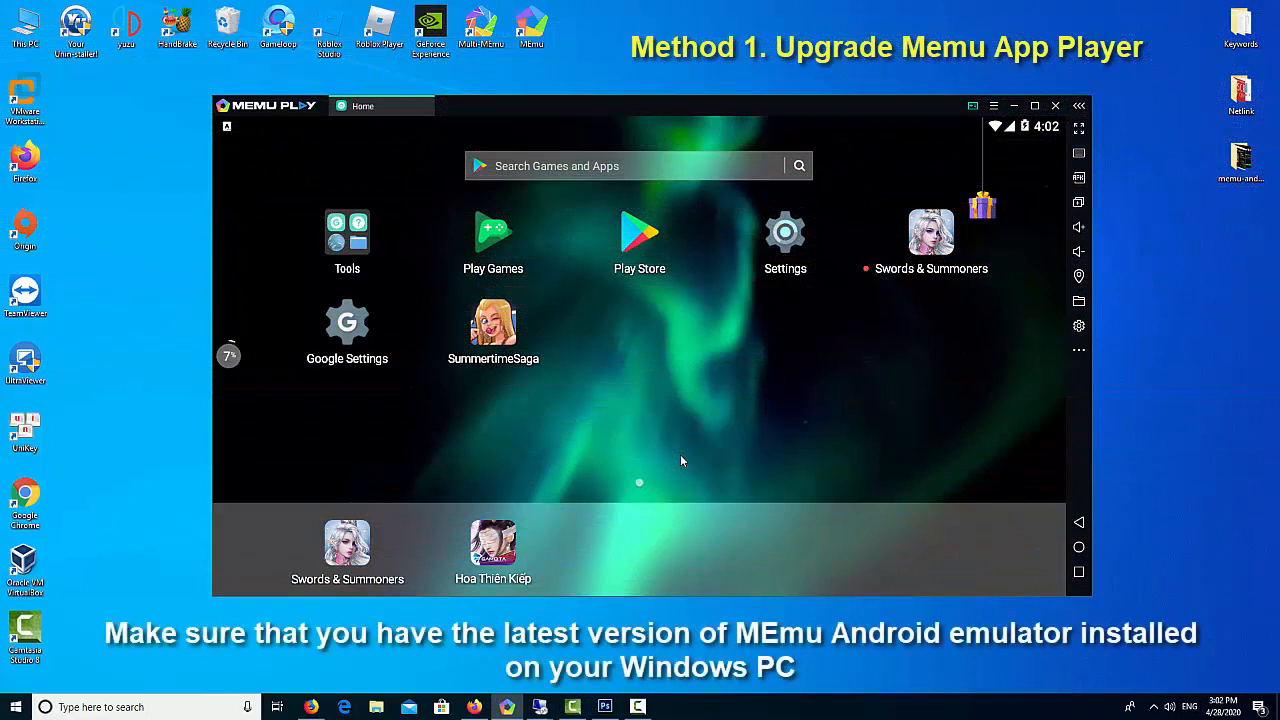
Check for a newer MEmu version and dismiss the already-latest-version notice
click(994, 104)
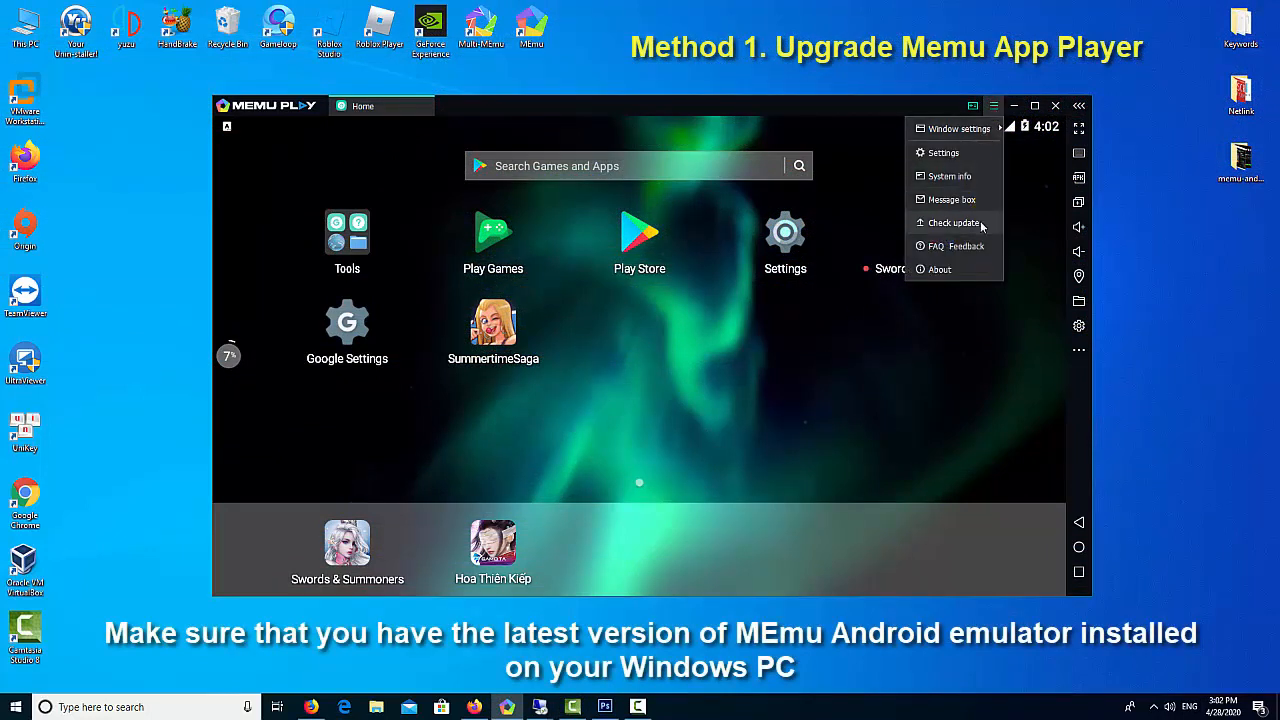
click(952, 222)
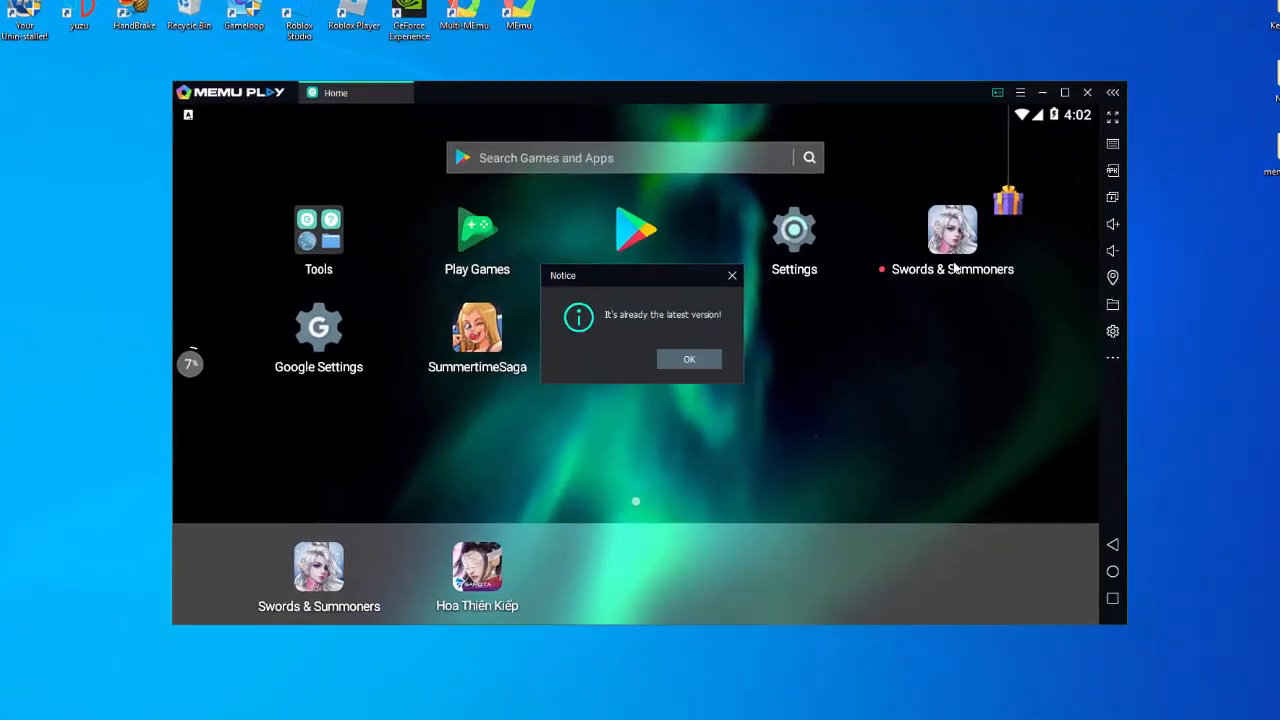
click(1064, 92)
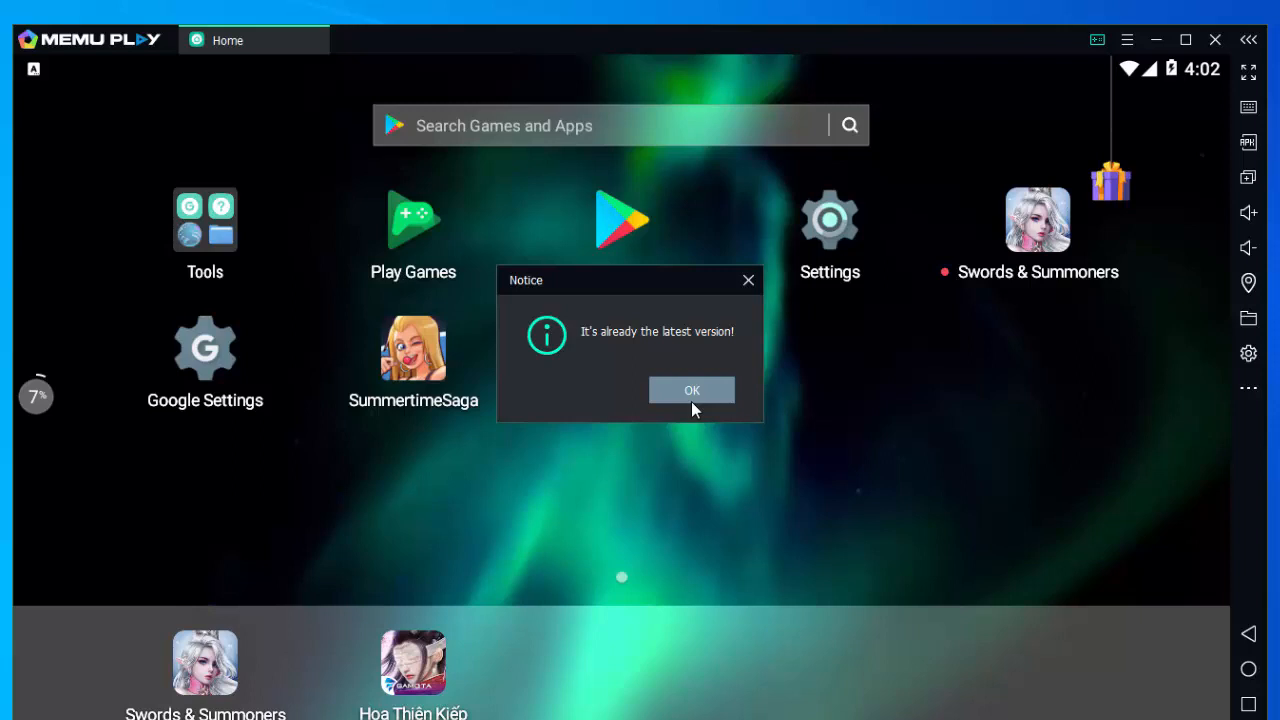
click(692, 390)
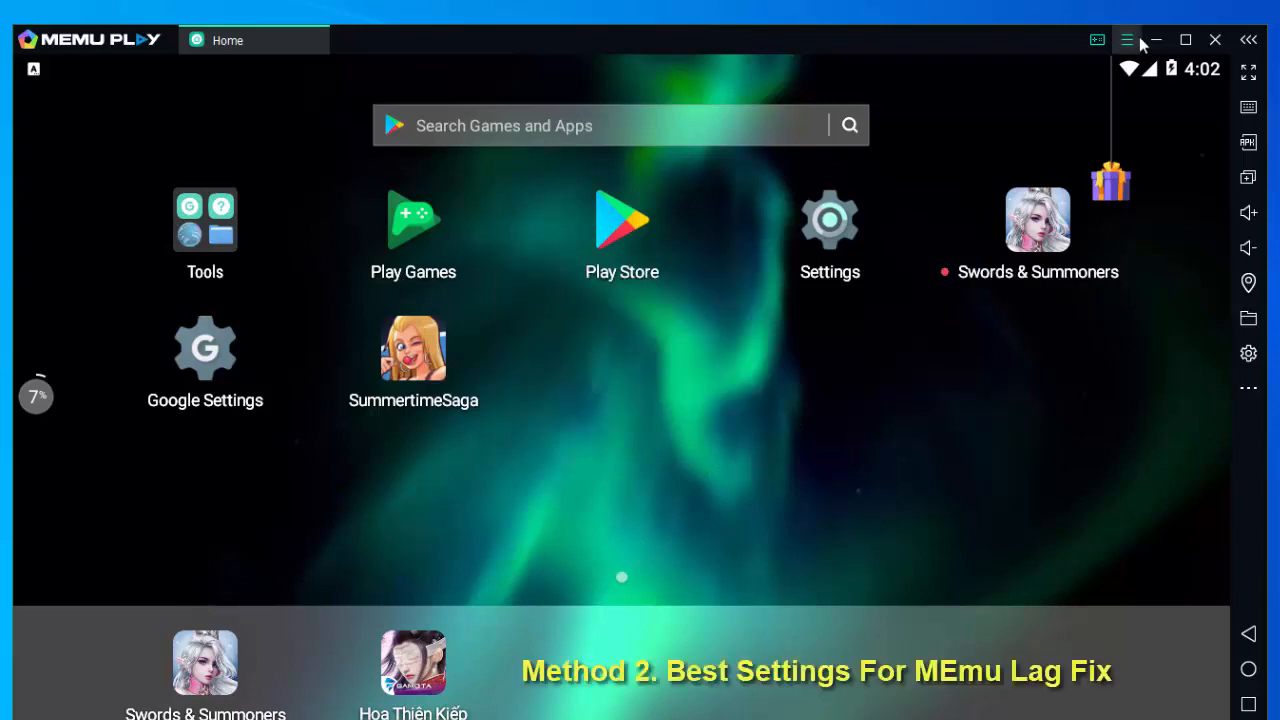
mouse_move(1076, 144)
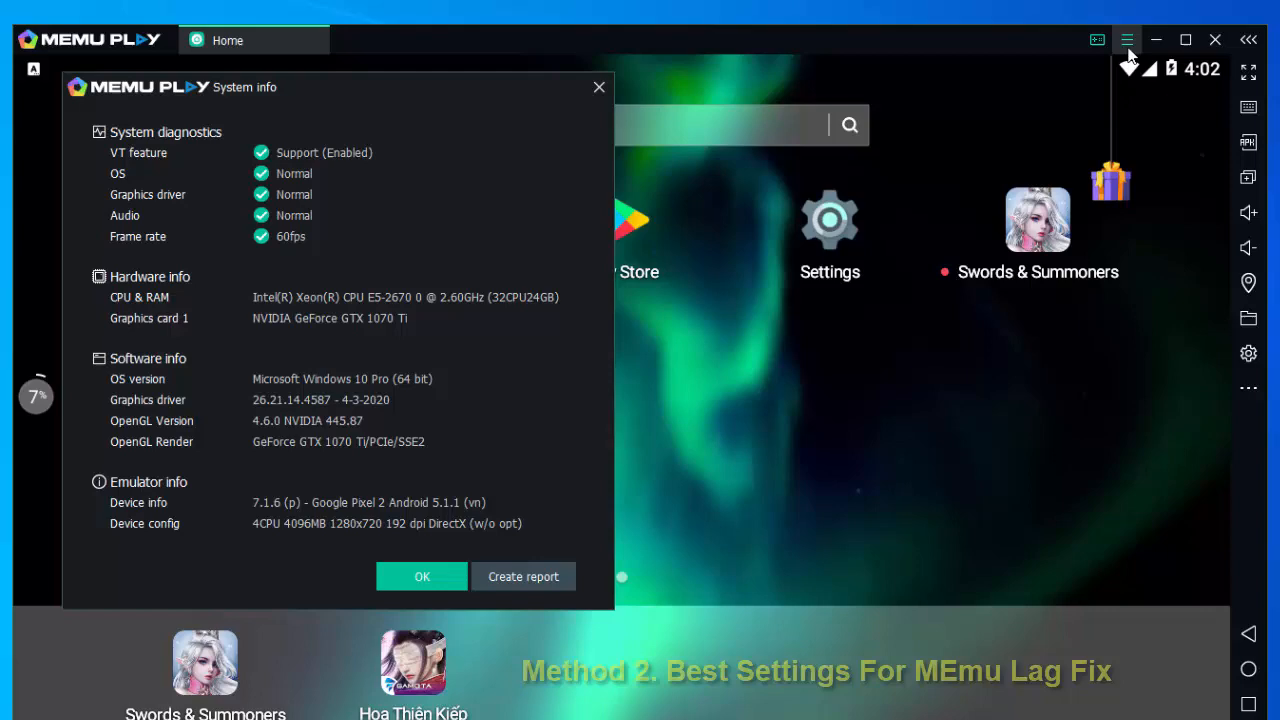
Set the engine performance preset to High (CPU:4, RAM:2048MB) with Root mode on
click(1128, 40)
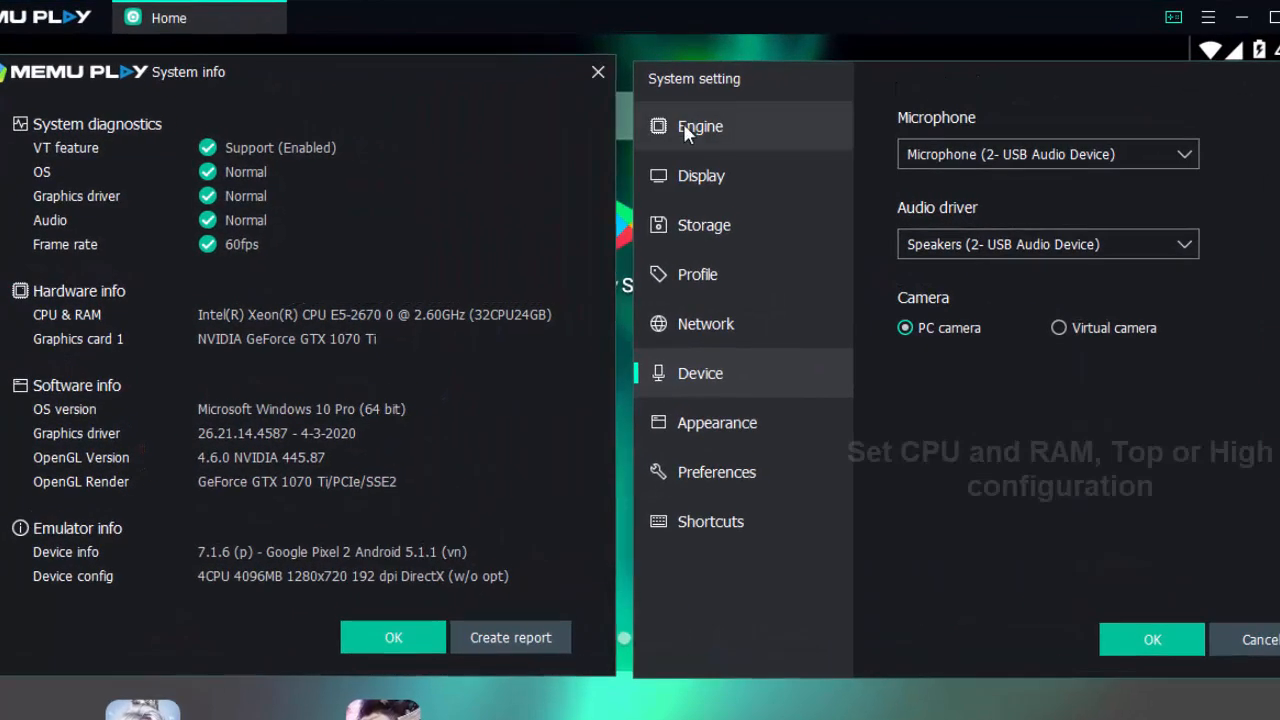
click(700, 126)
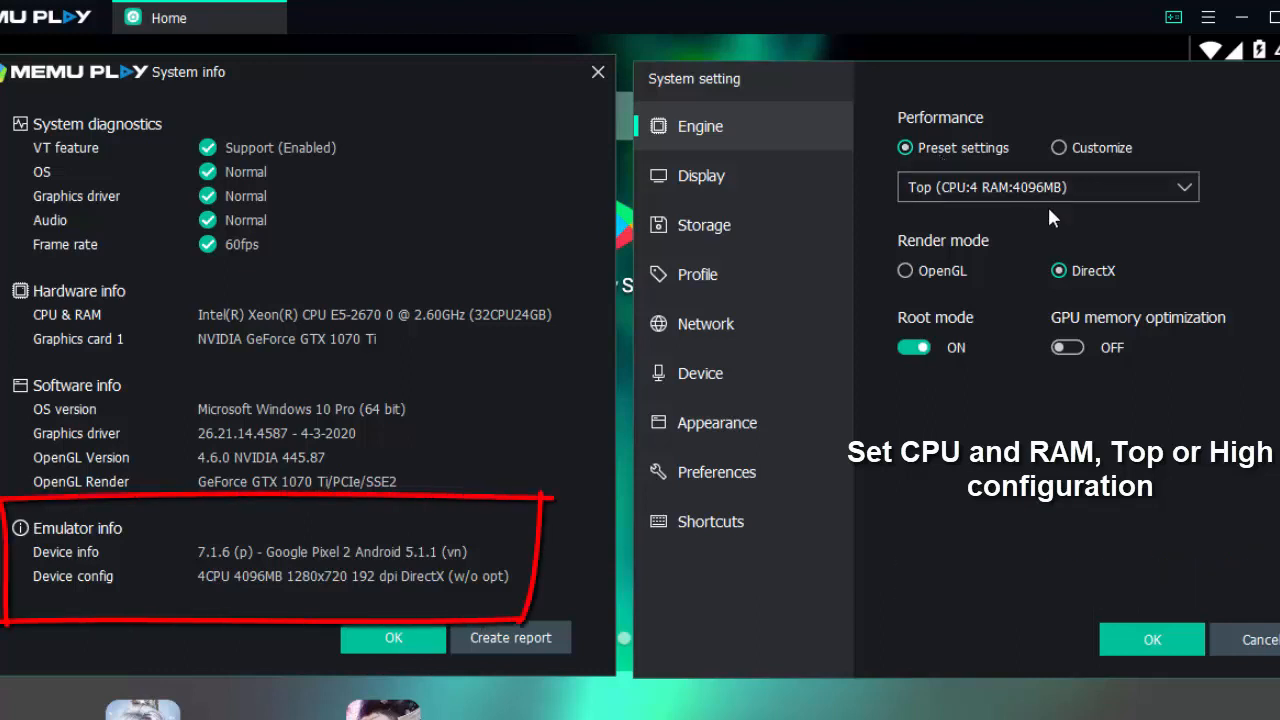
click(1048, 188)
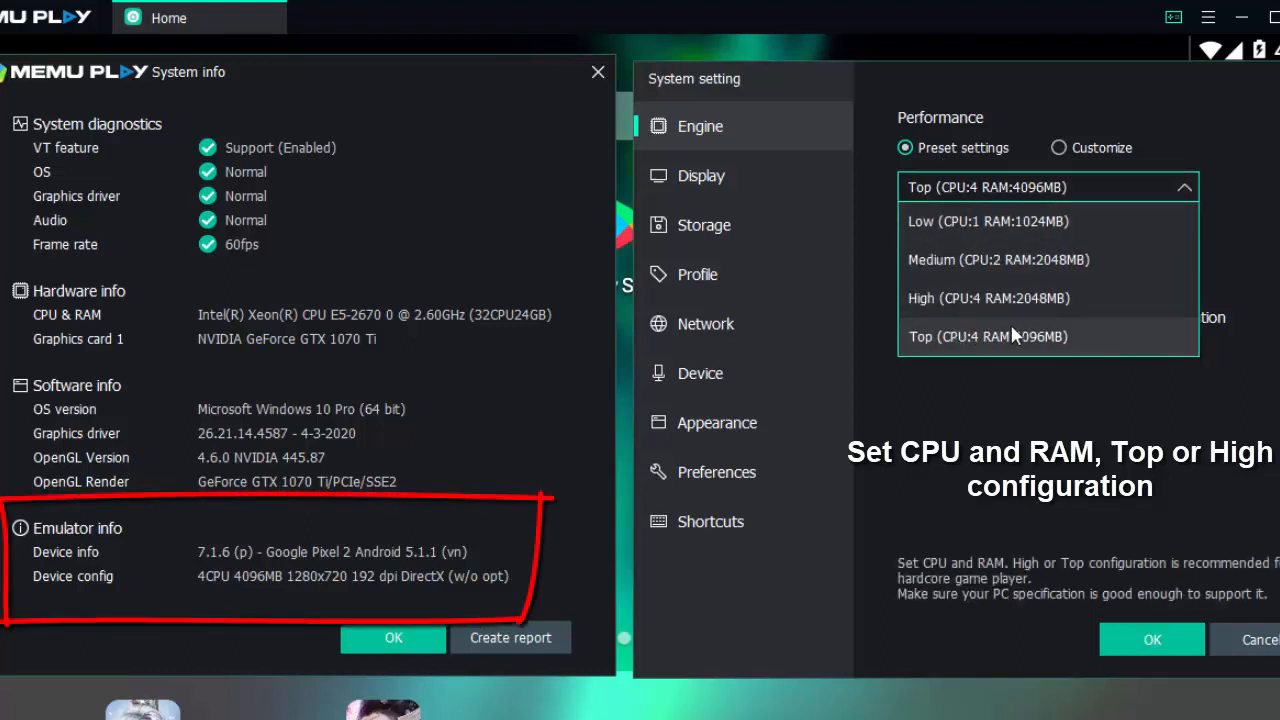
mouse_move(1078, 308)
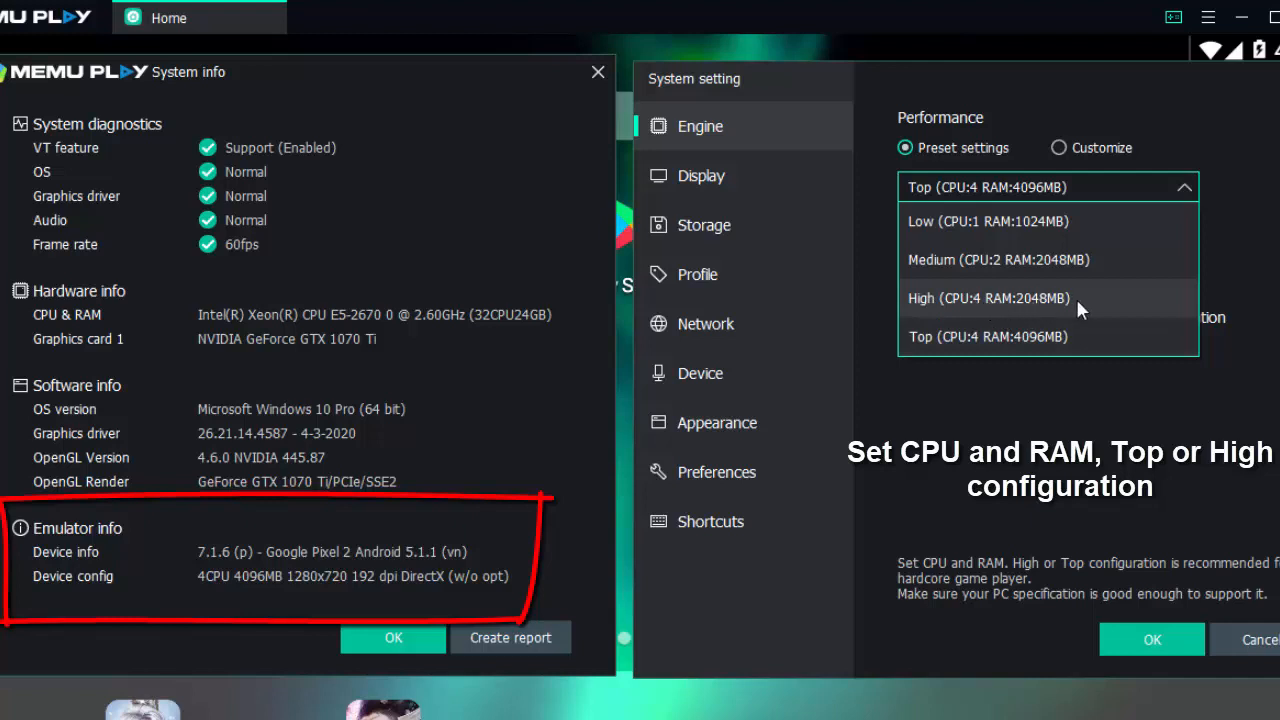
mouse_move(1040, 304)
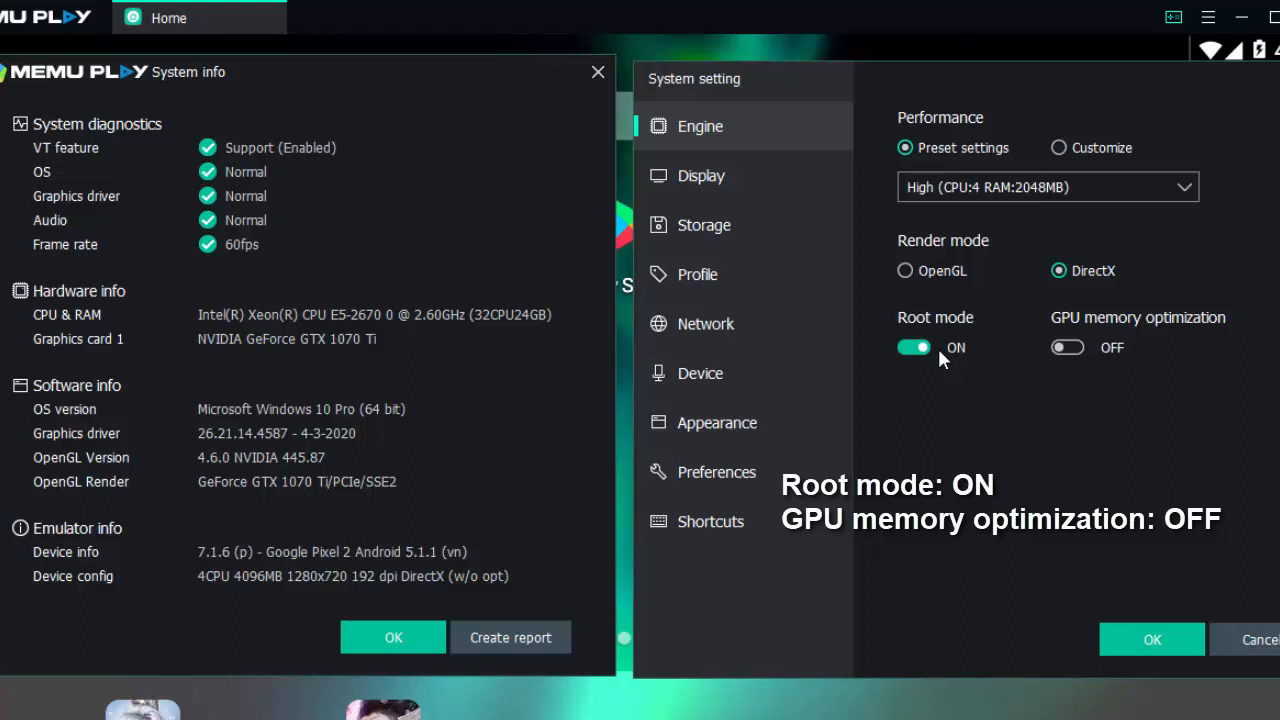
click(700, 176)
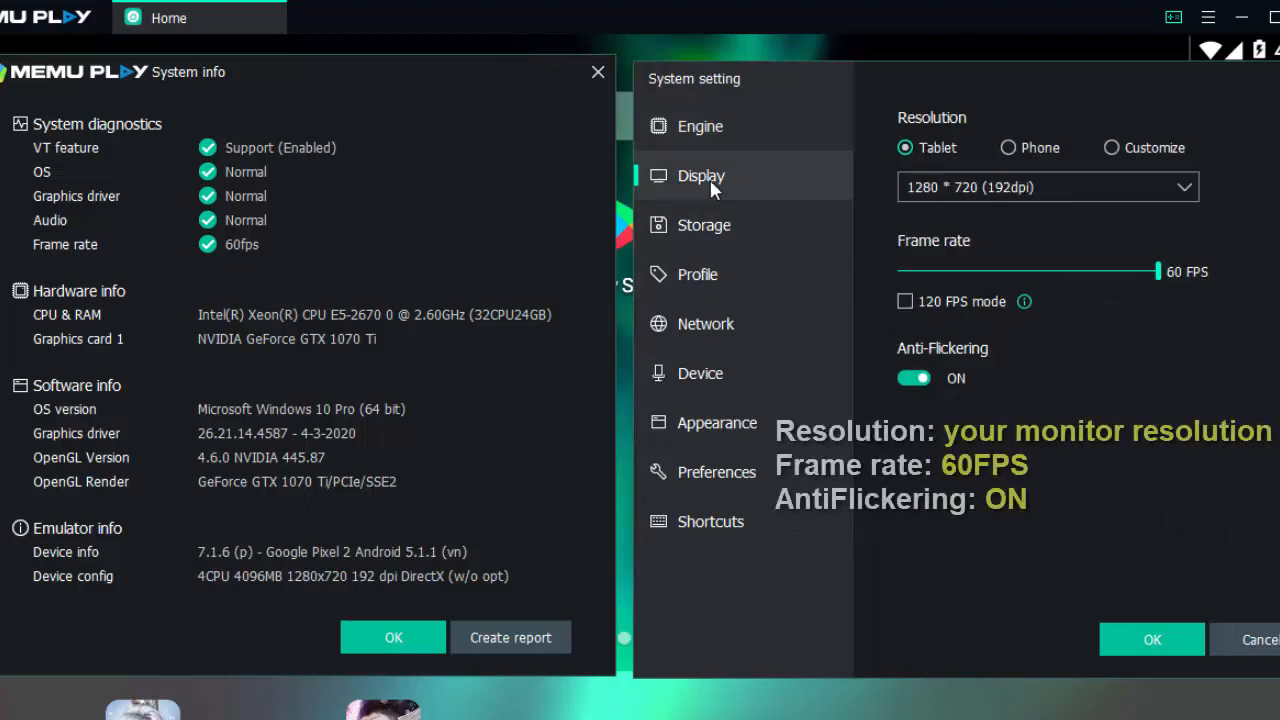
click(1048, 188)
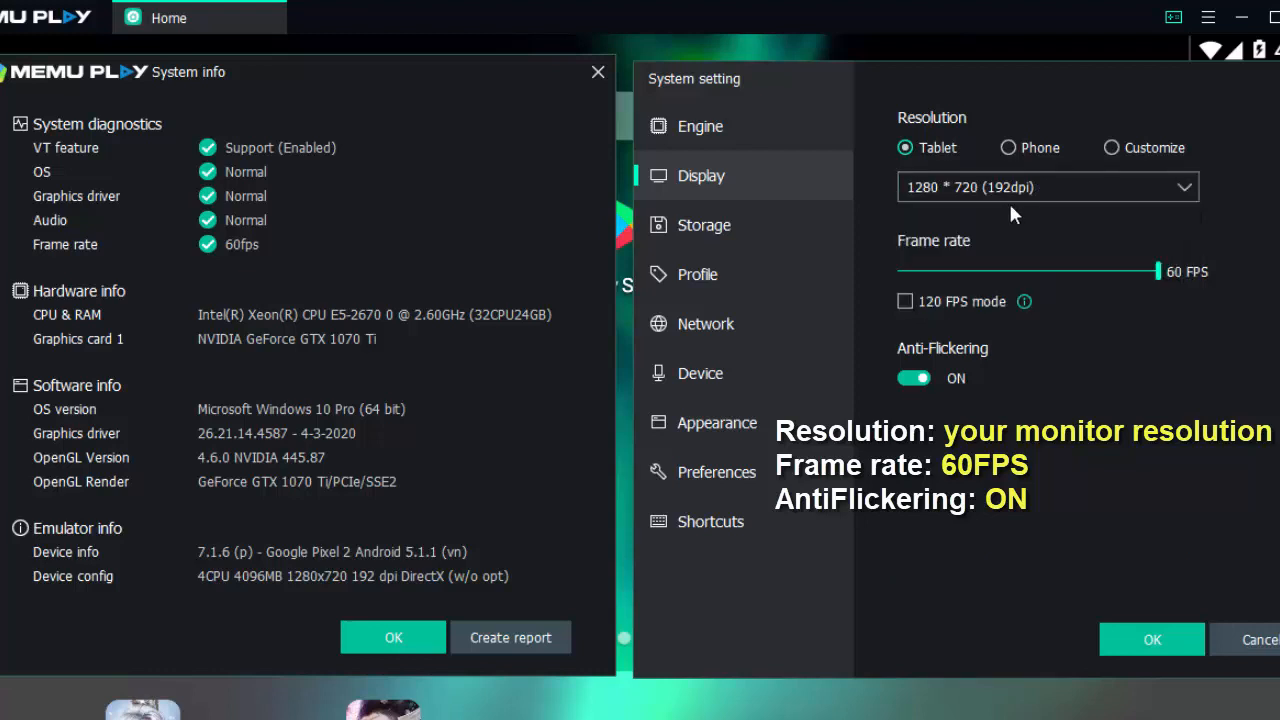
mouse_move(1158, 276)
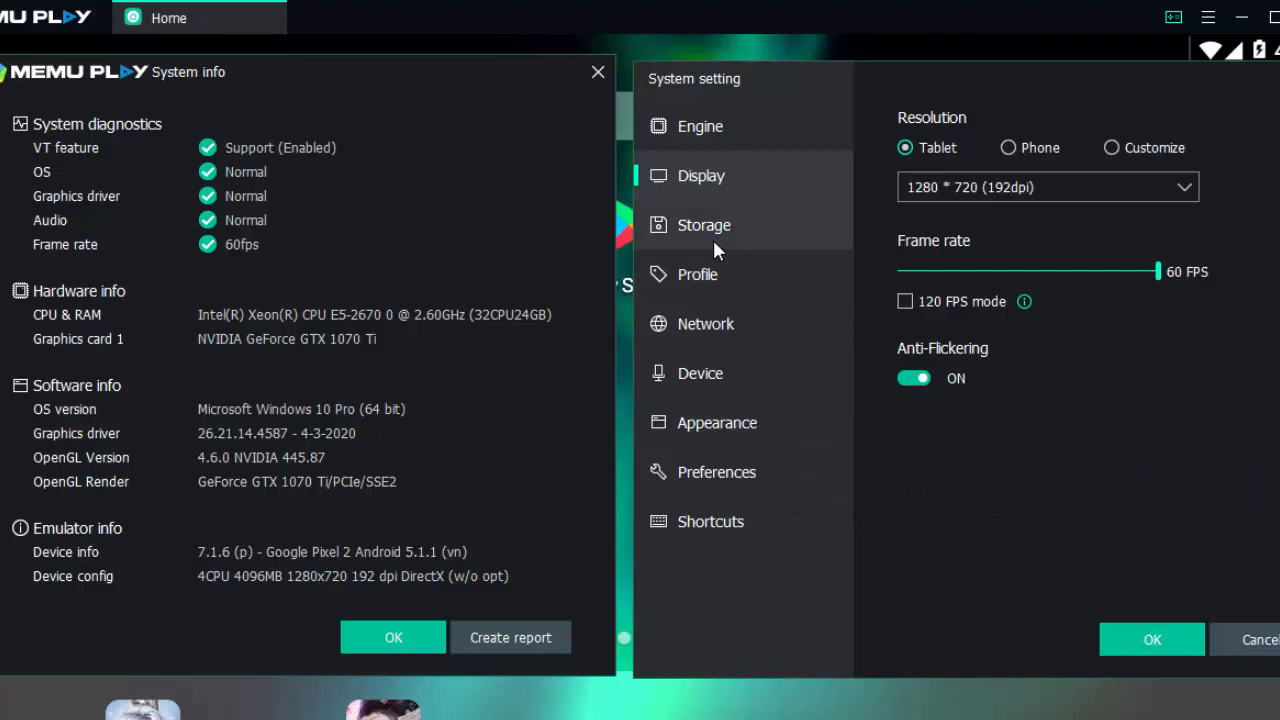
Set the storage cache policy to Stability with Auto expand and confirm the settings
click(704, 224)
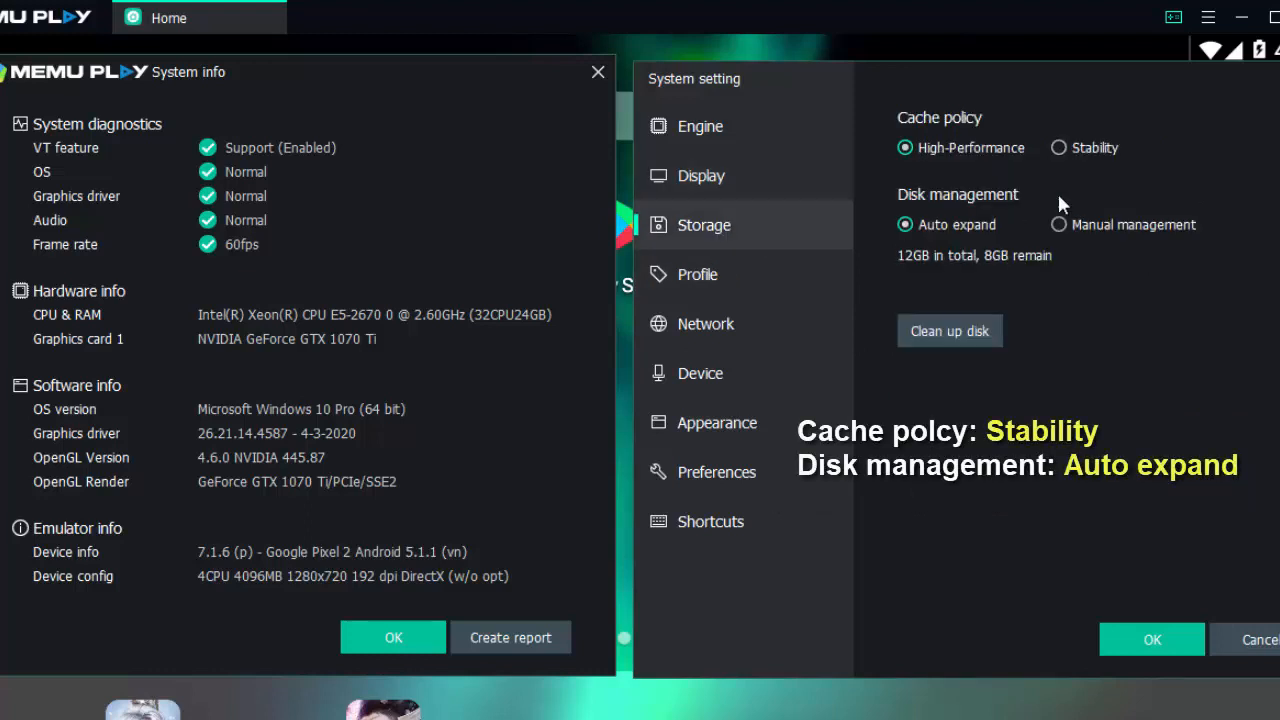
click(1060, 148)
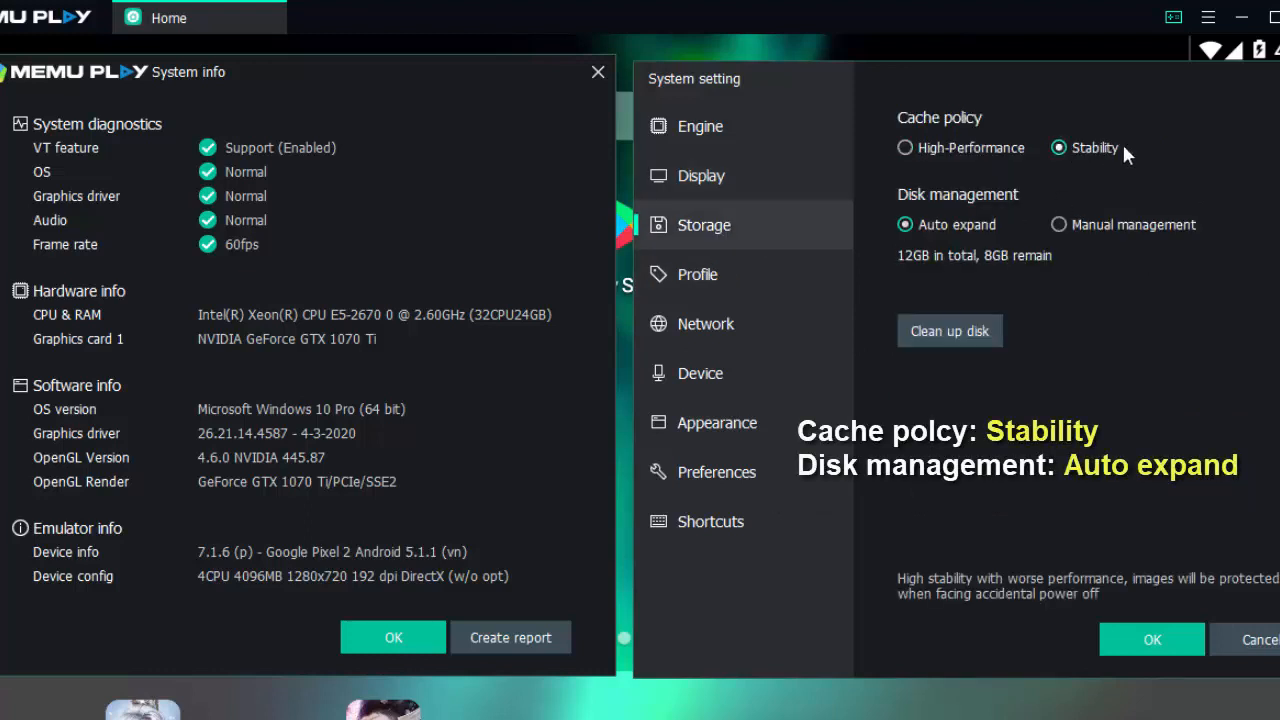
click(904, 224)
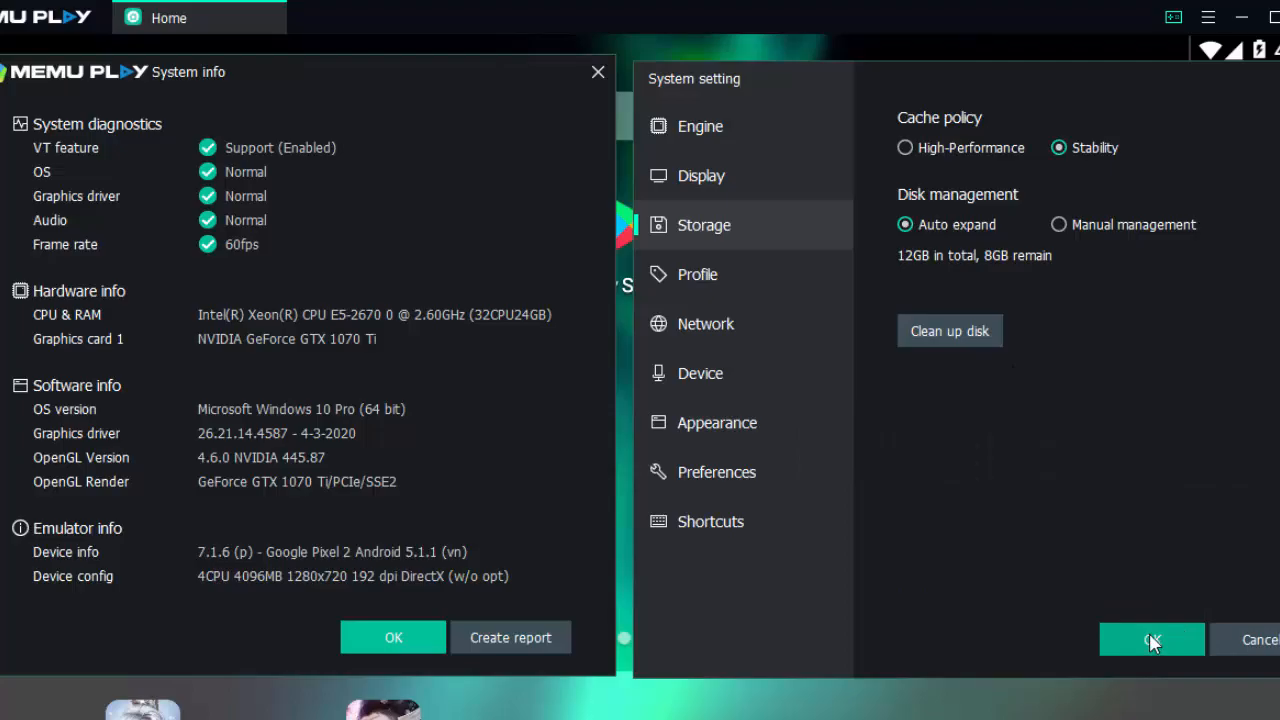
click(1152, 640)
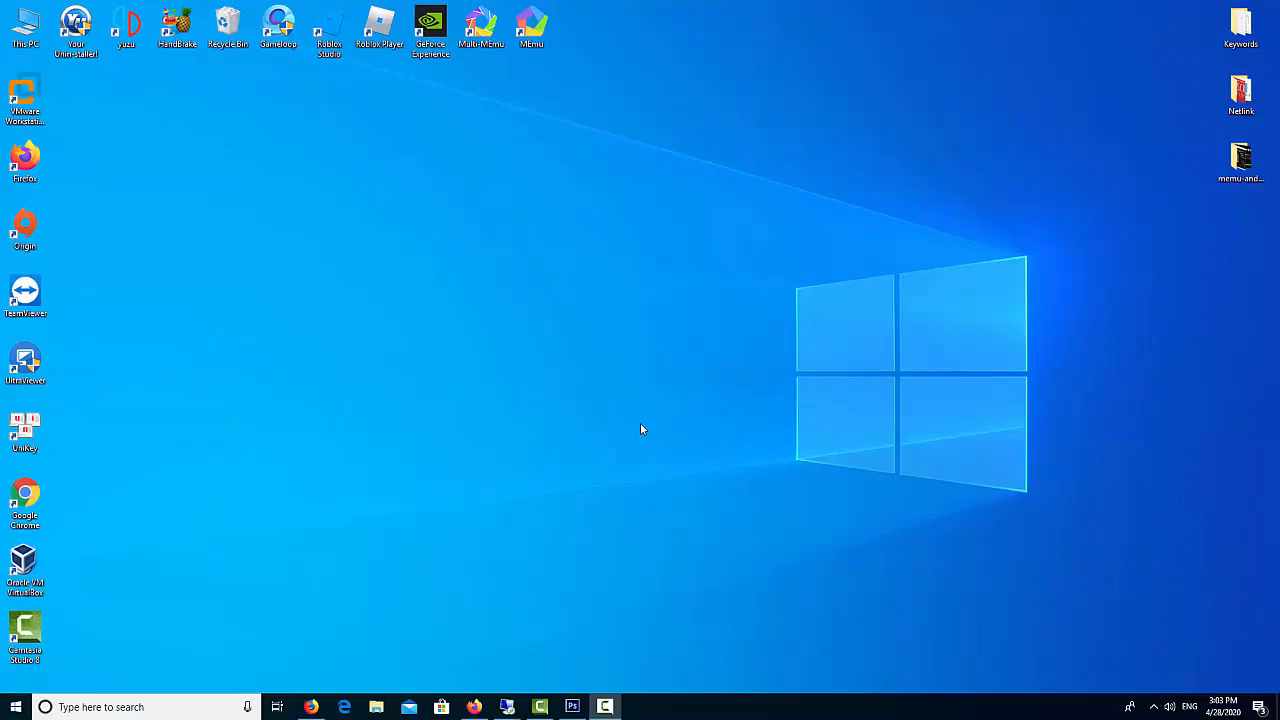
mouse_move(648, 384)
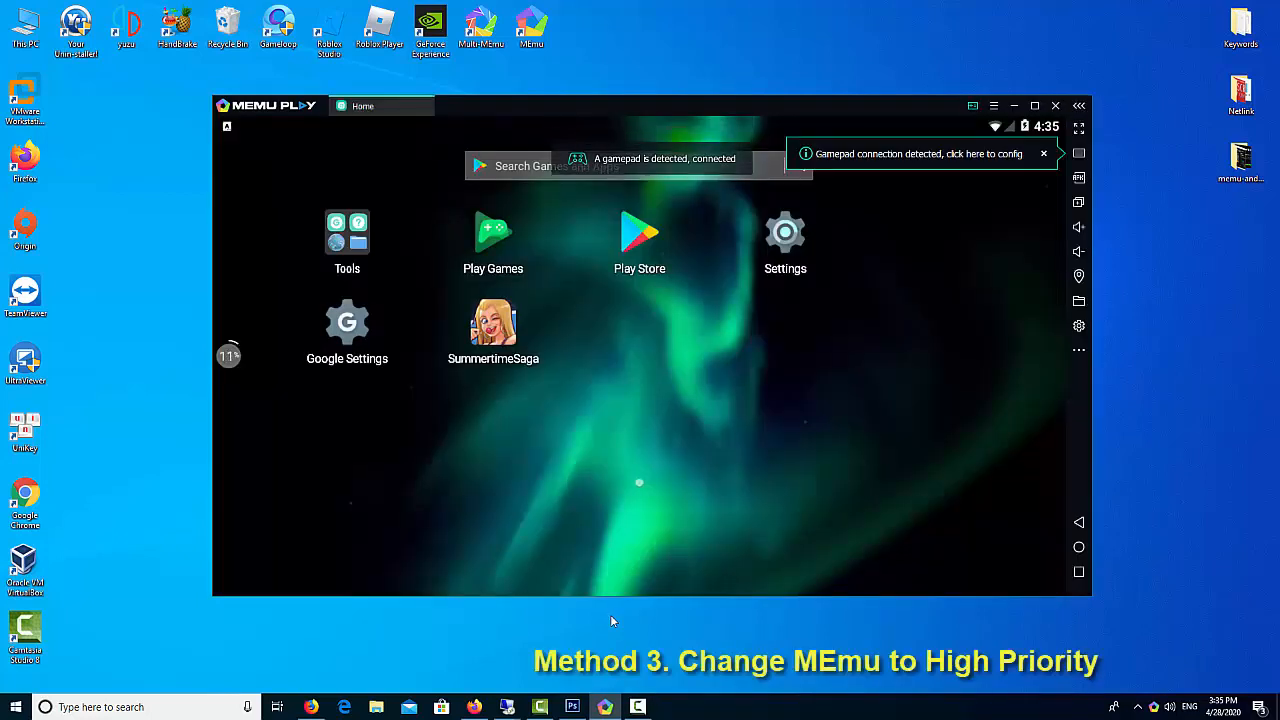
mouse_move(888, 468)
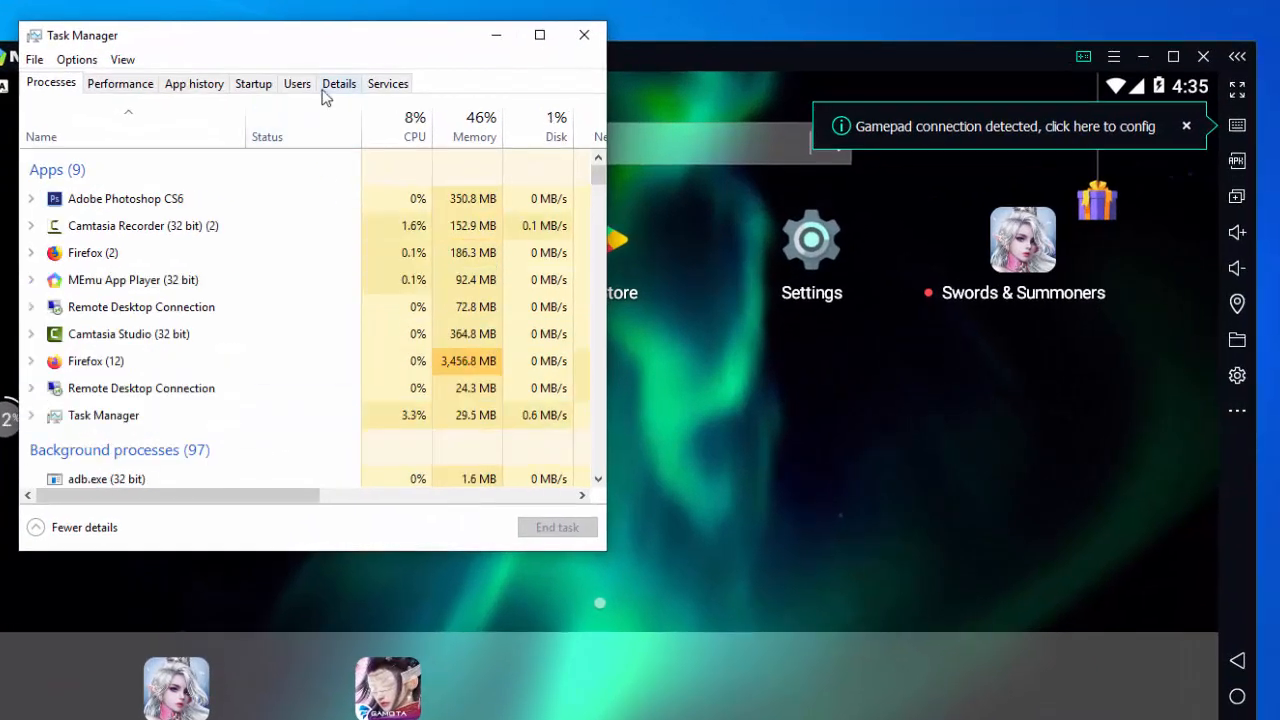
Set MEmu.exe to High priority in the Details list and close Task Manager
click(340, 84)
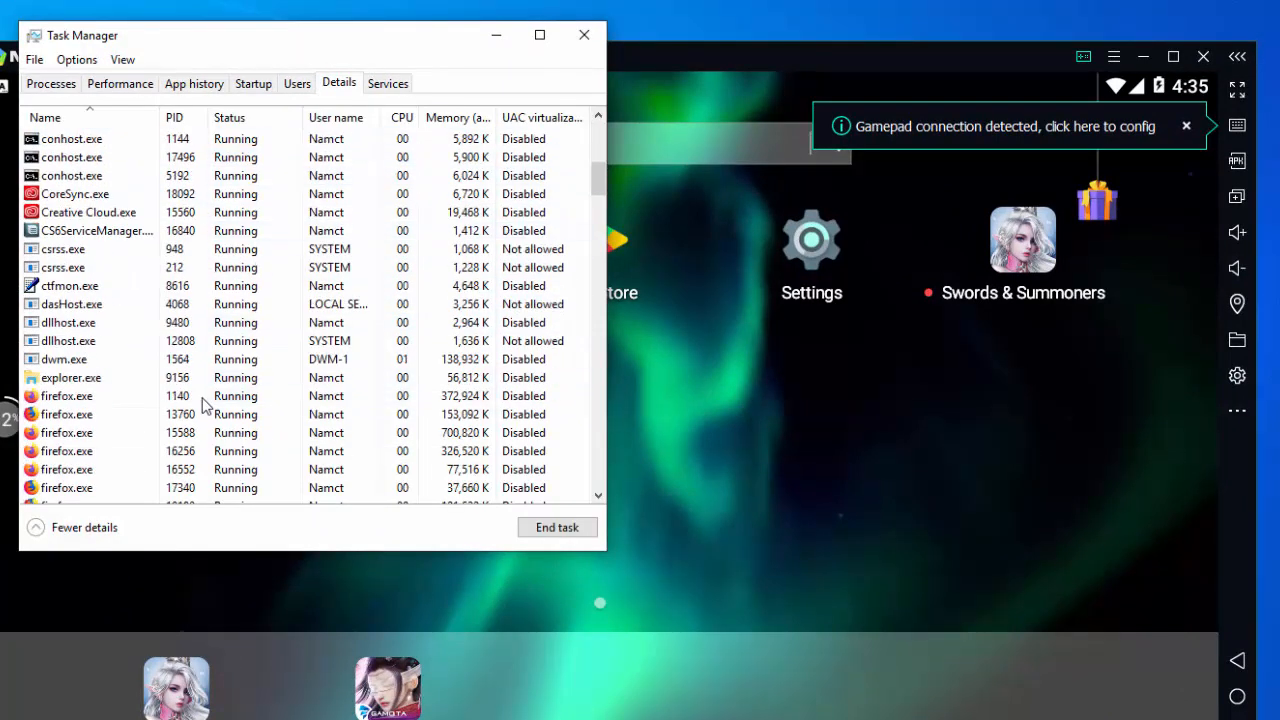
scroll(down, 3)
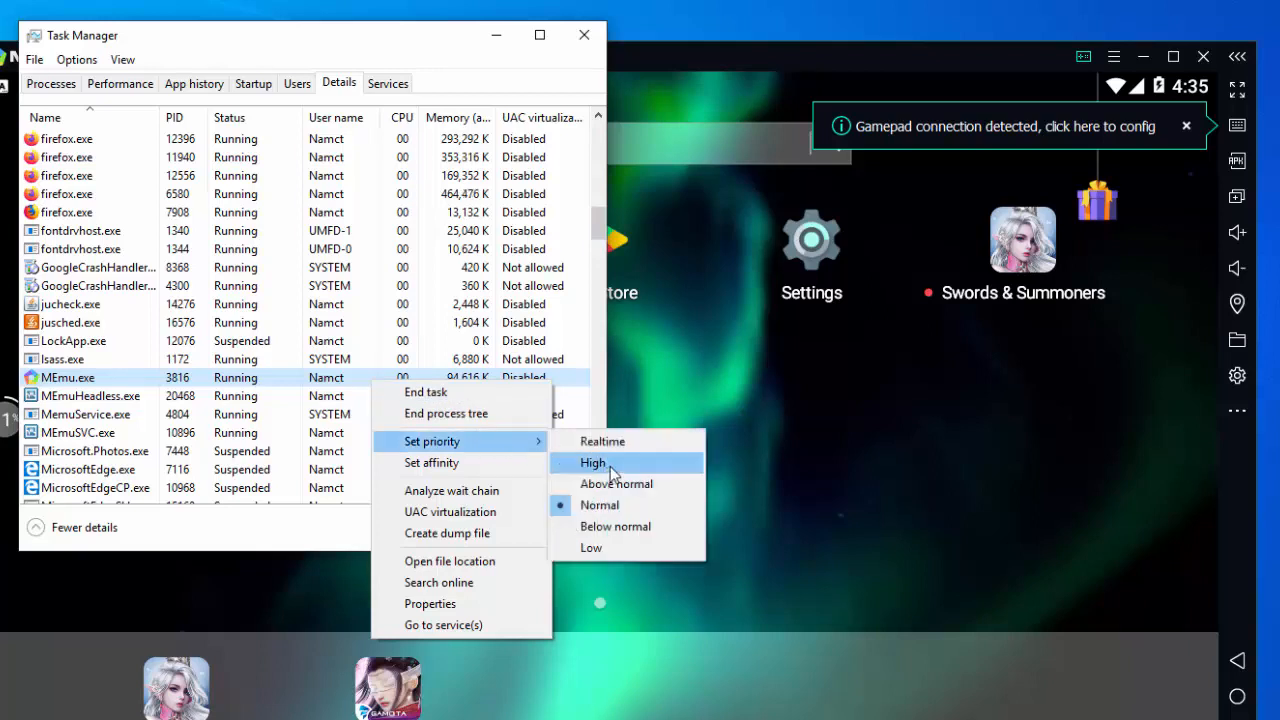
click(592, 462)
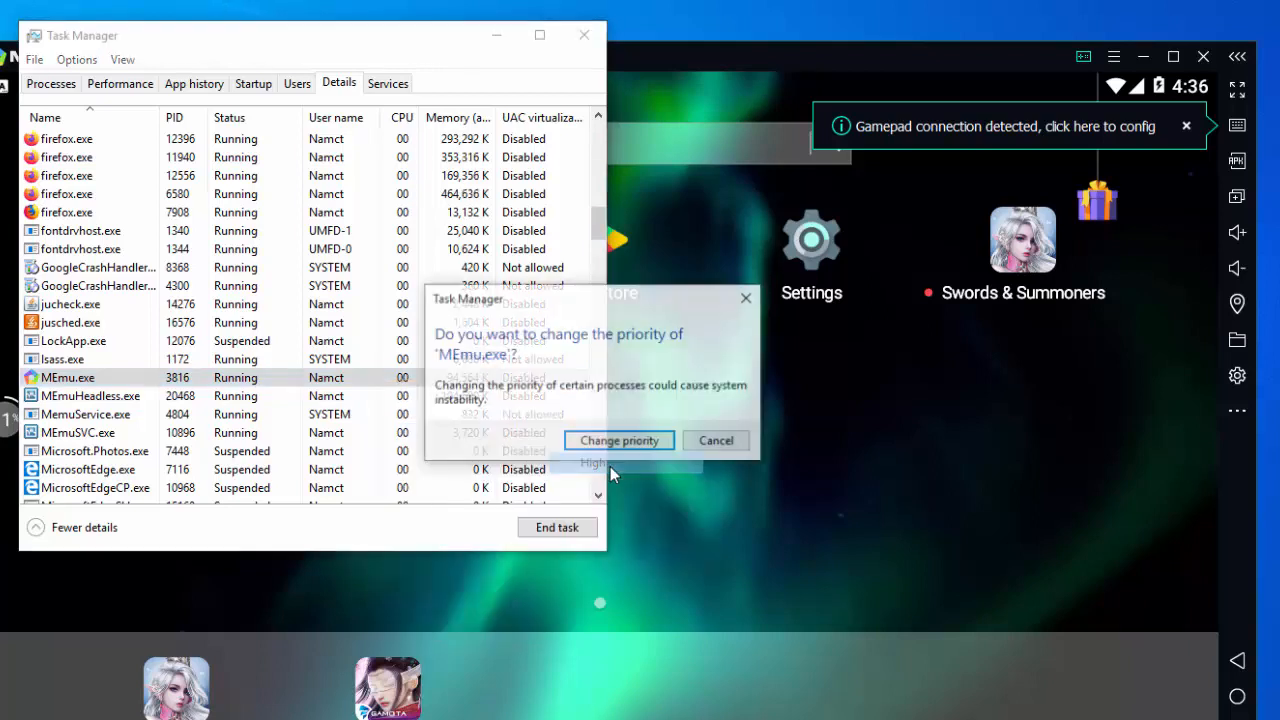
click(618, 440)
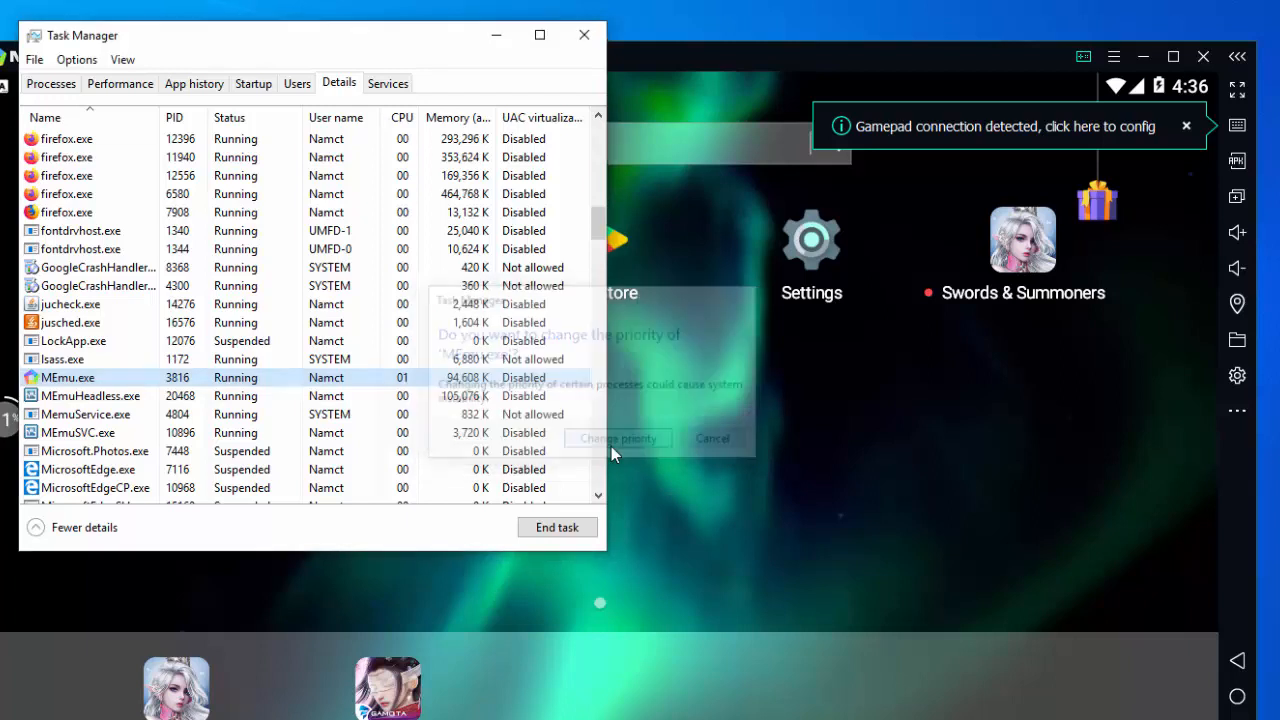
click(712, 438)
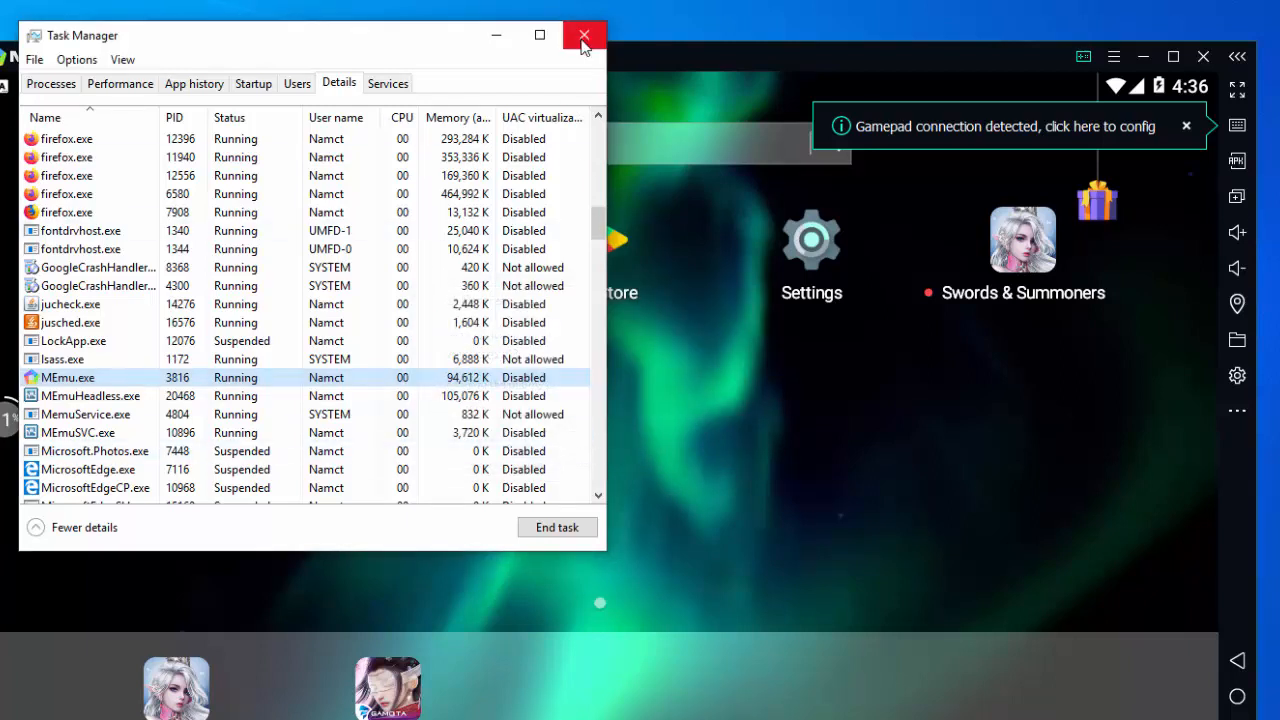
click(584, 36)
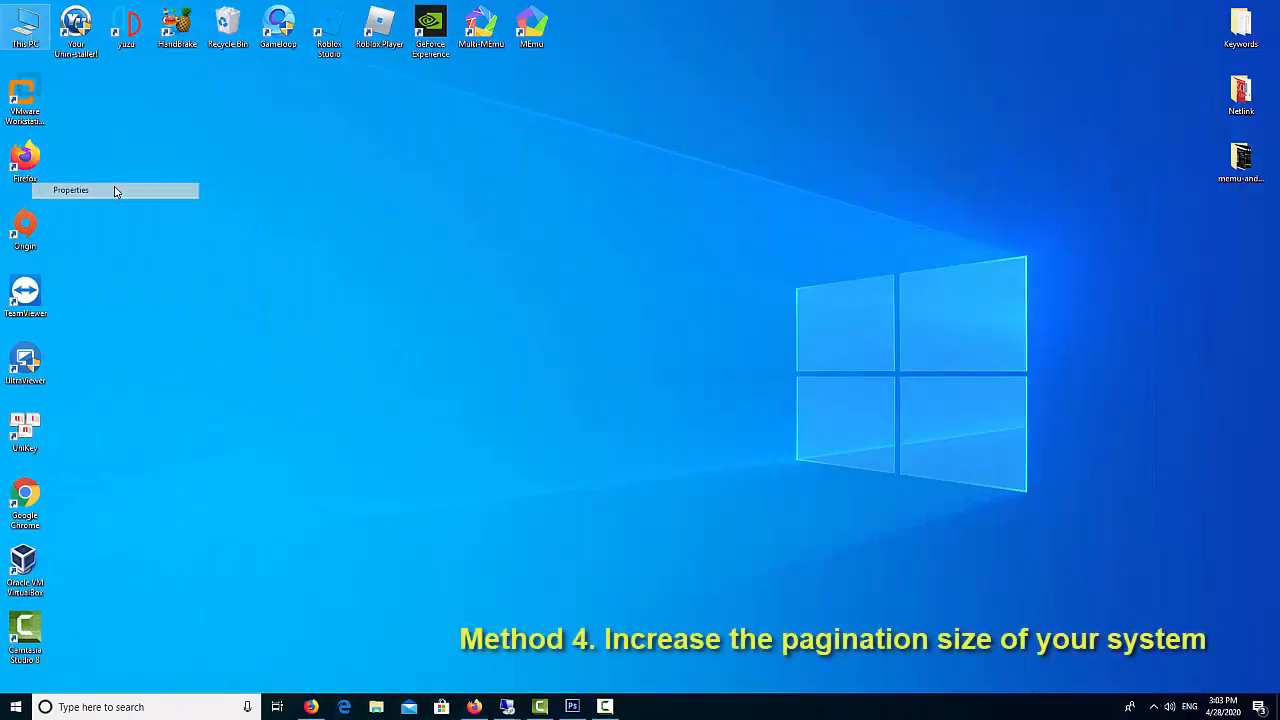
Reach the Virtual Memory settings via System > Advanced system settings > Performance > Advanced
click(70, 190)
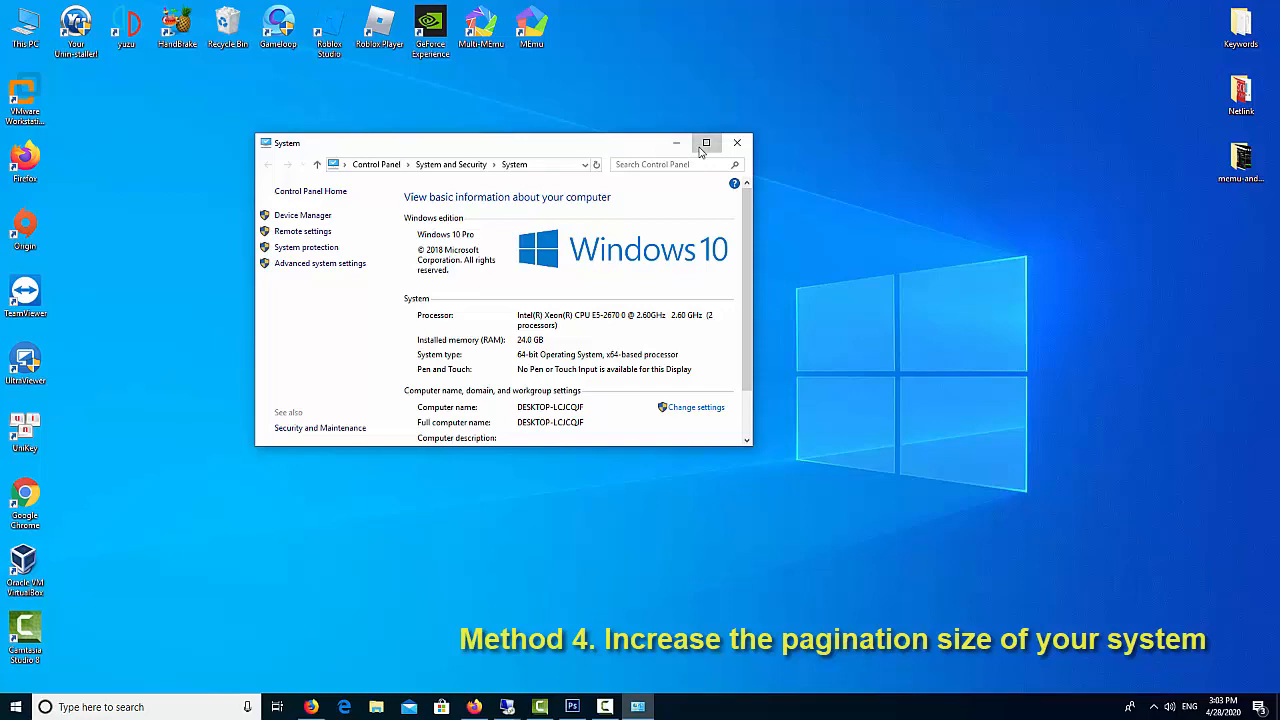
click(706, 144)
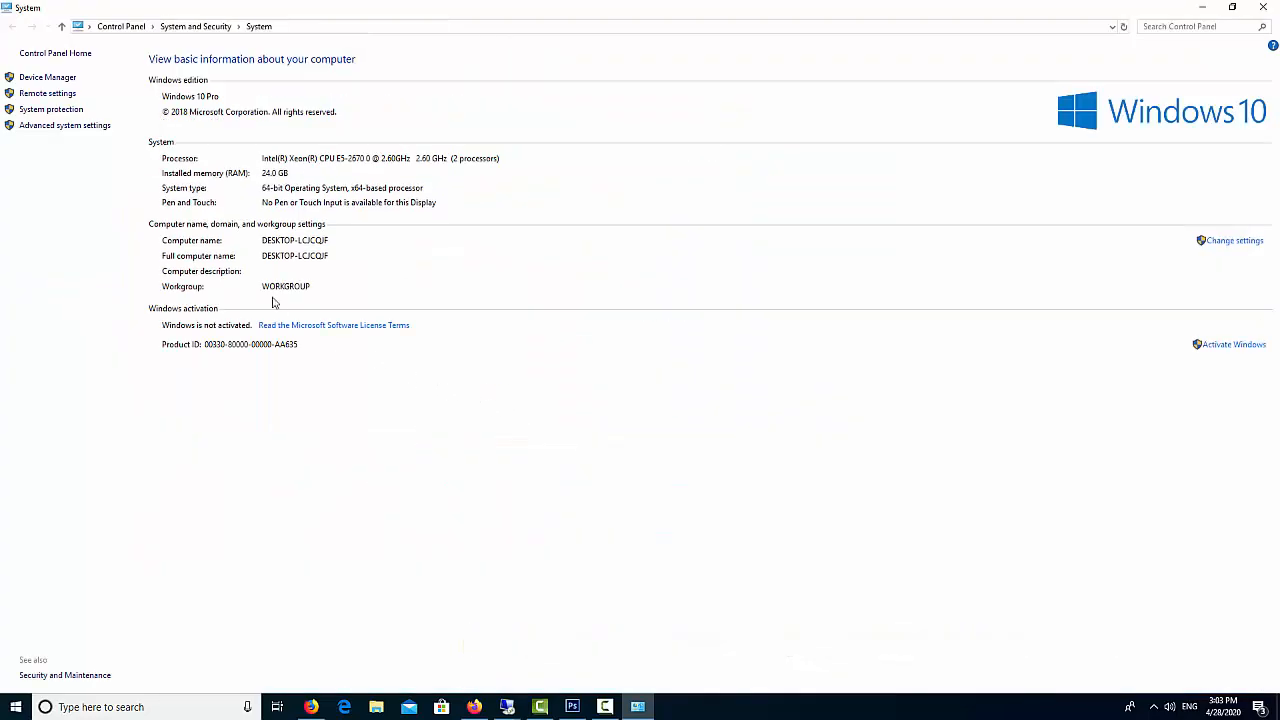
click(64, 124)
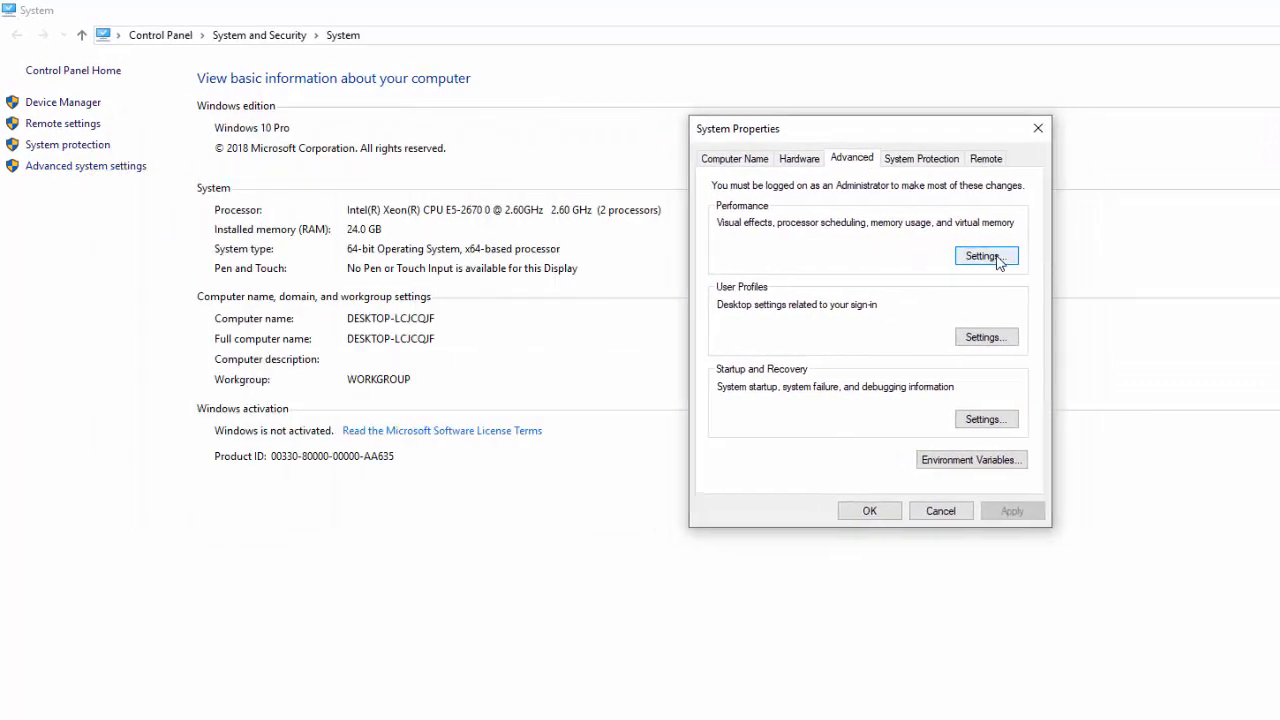
click(984, 256)
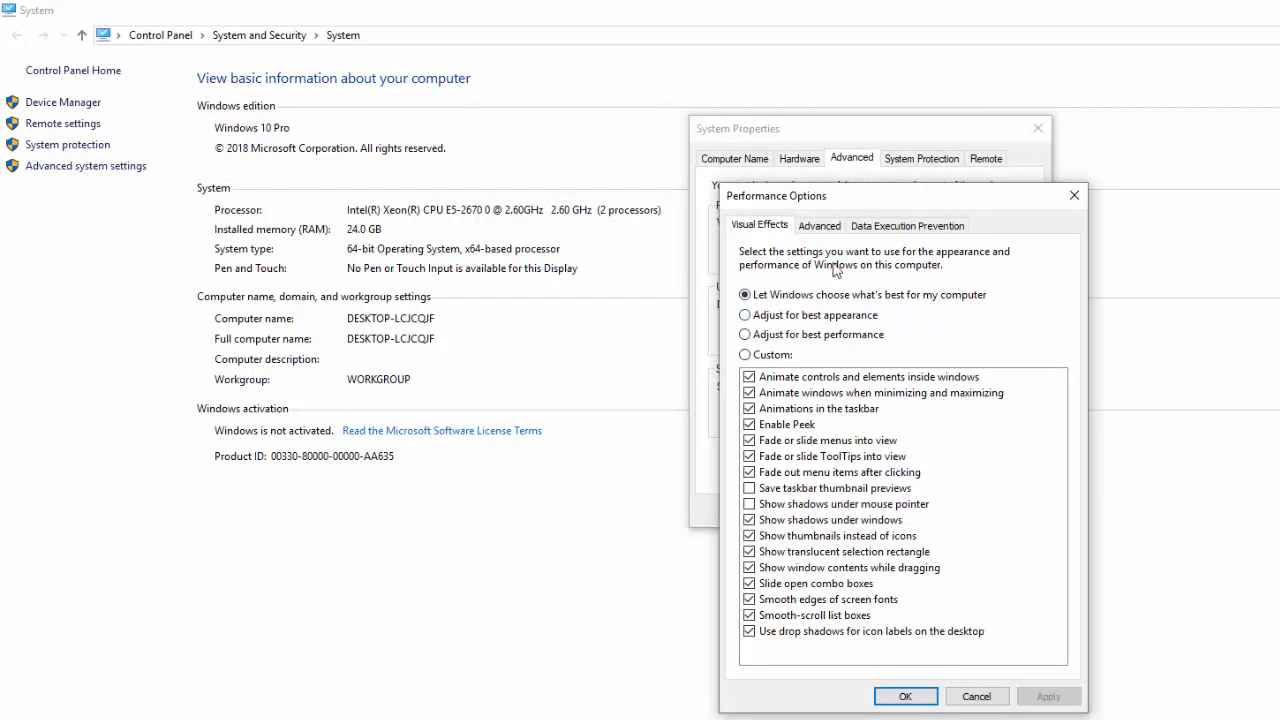
click(820, 224)
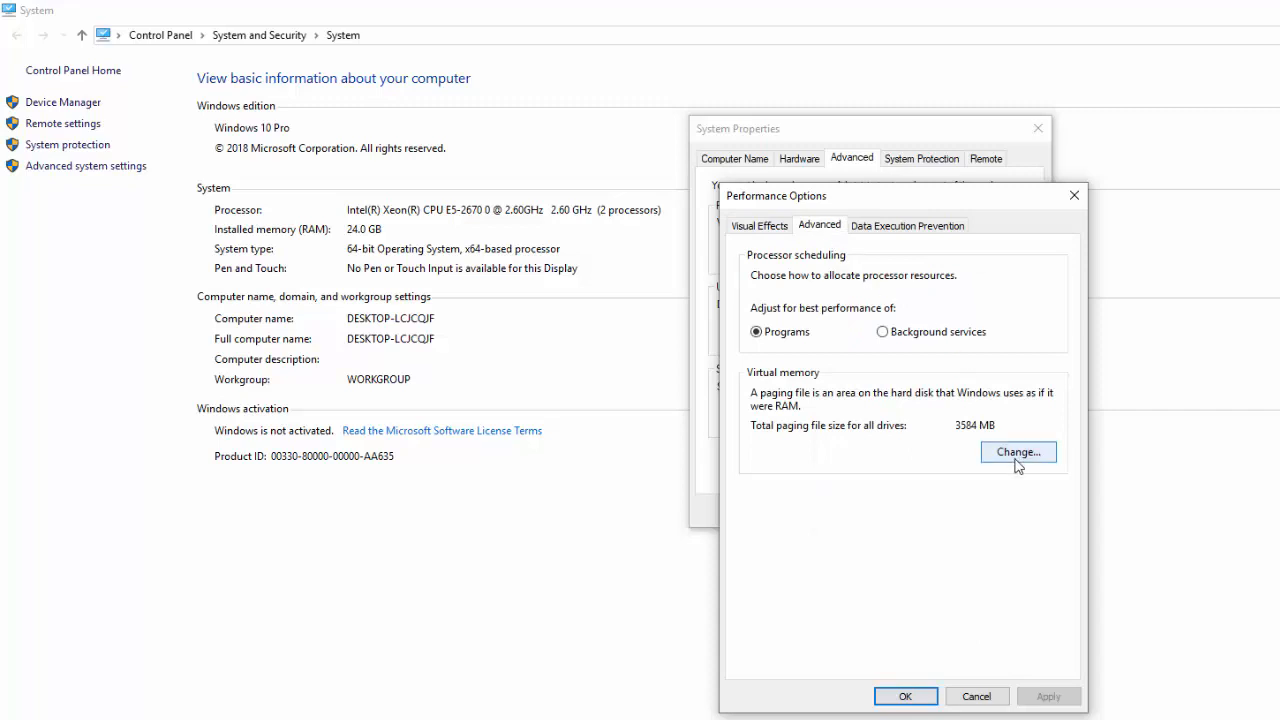
click(1016, 452)
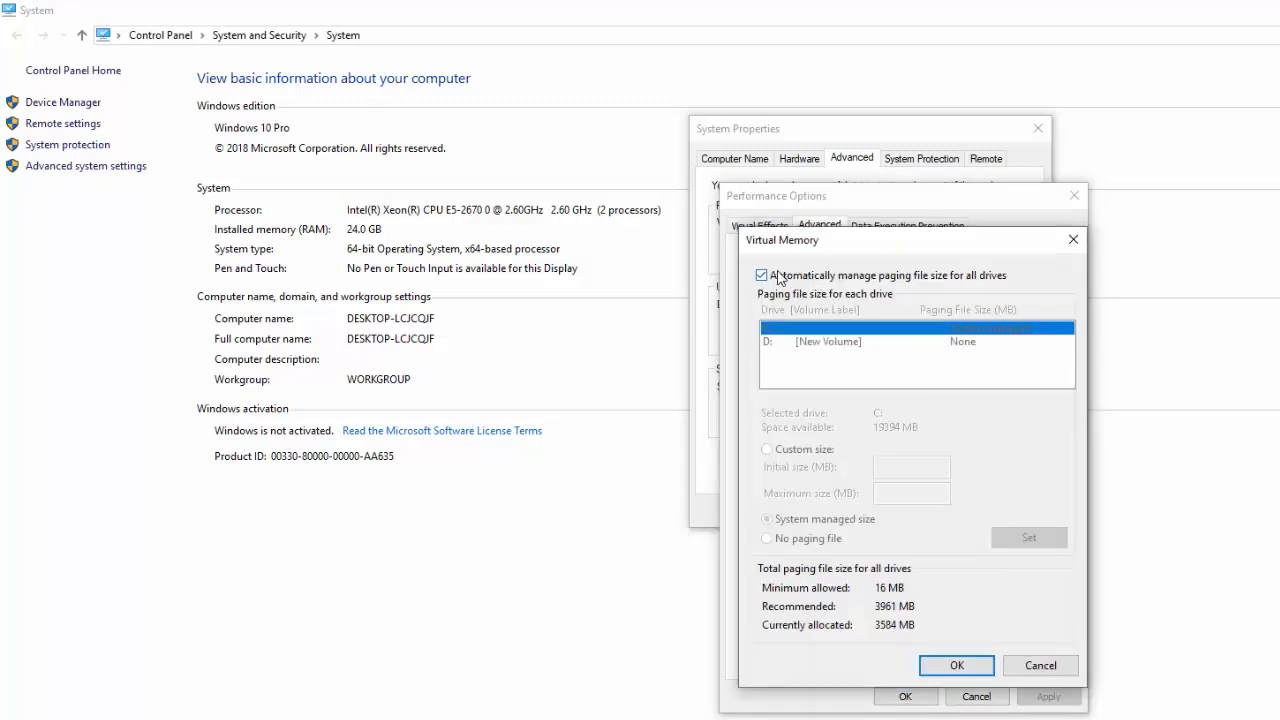
Give drive C a custom paging file of 1924 MB initial and 24576 MB maximum and confirm it
click(762, 276)
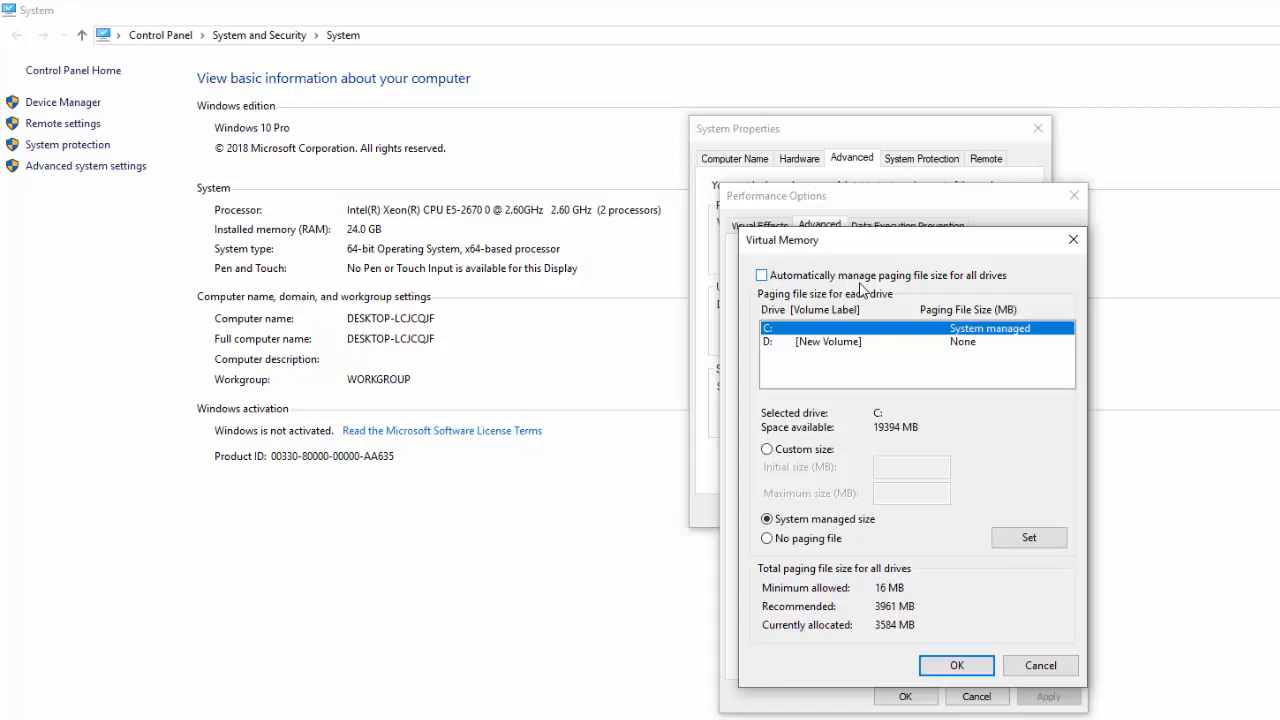
click(766, 448)
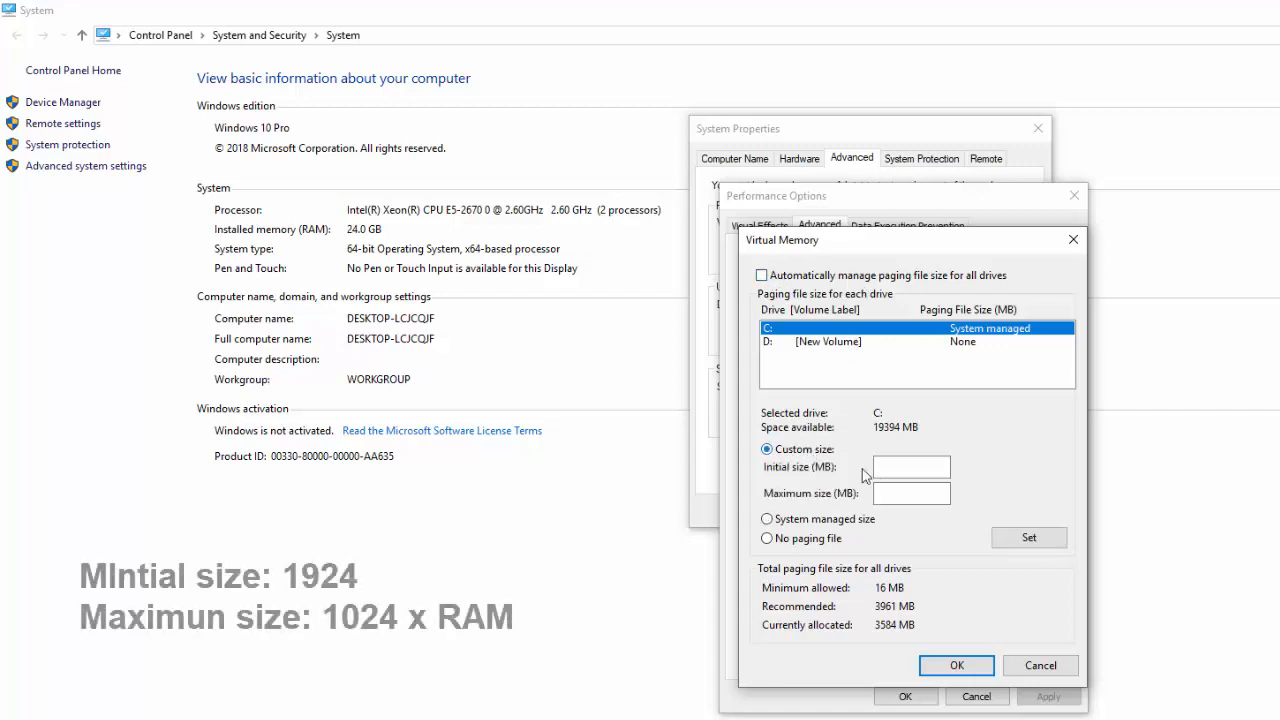
click(910, 466)
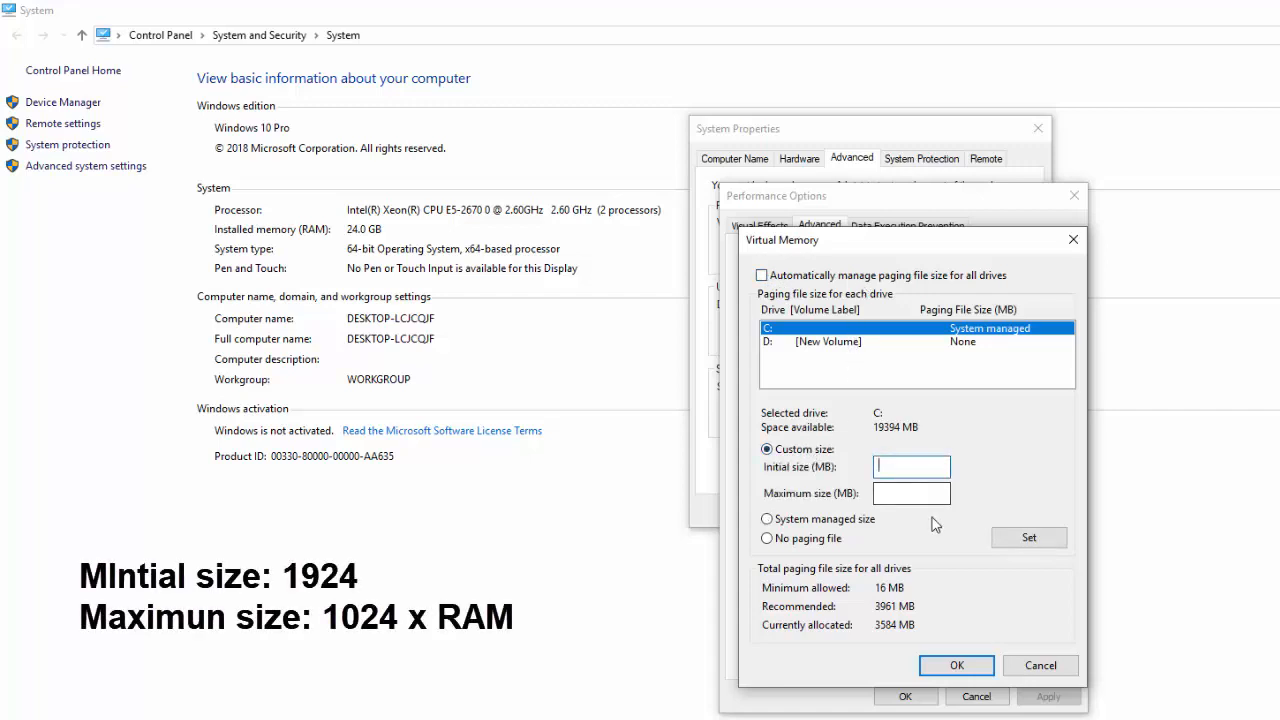
text(1924)
click(912, 492)
text(245)
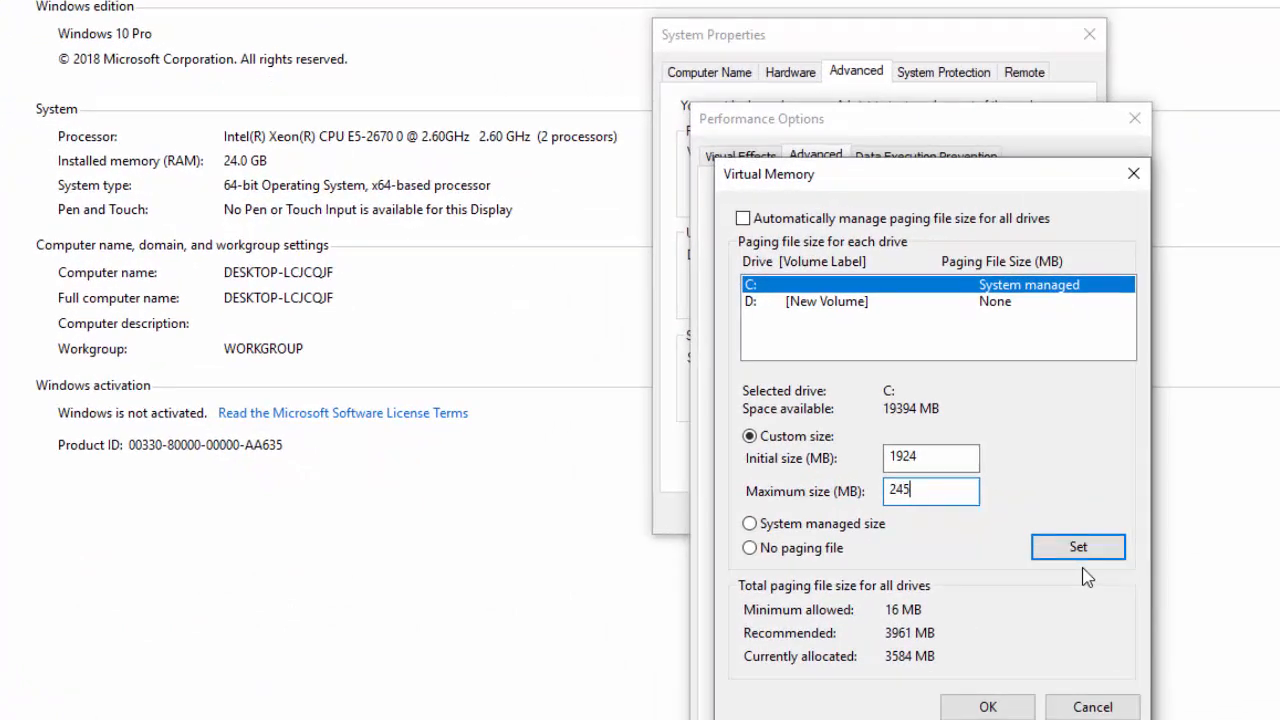
click(1076, 548)
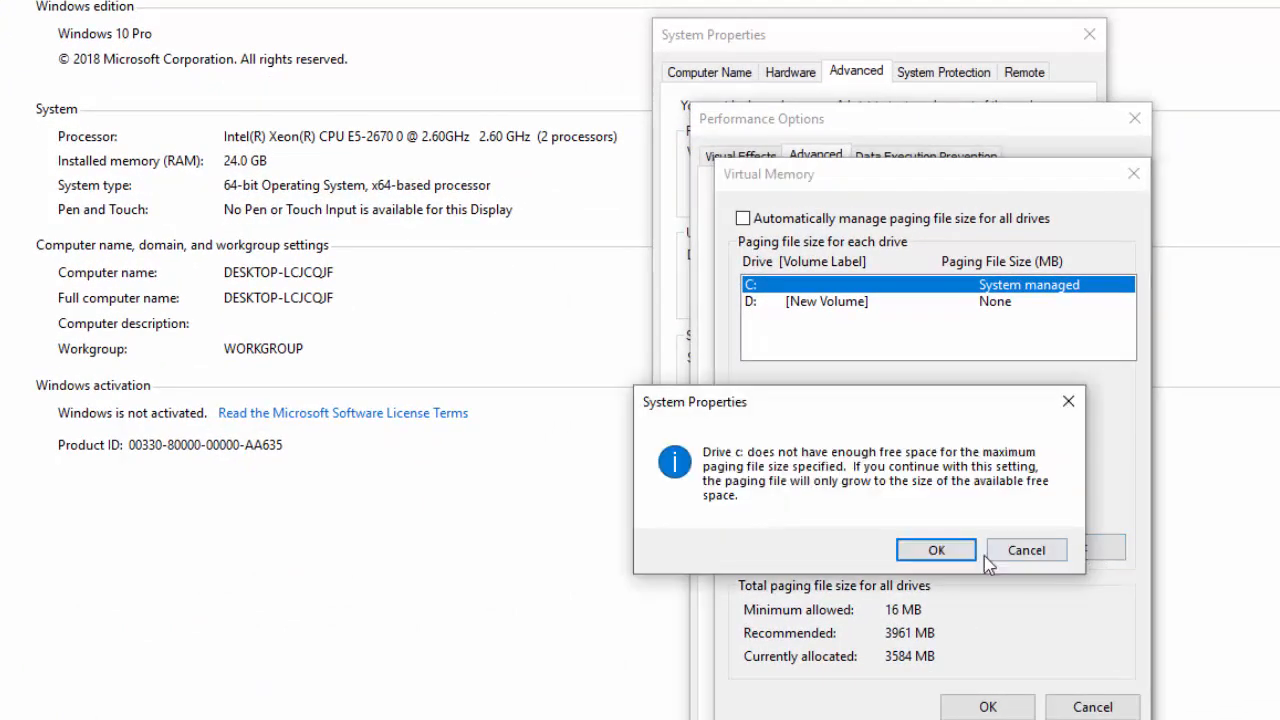
click(936, 550)
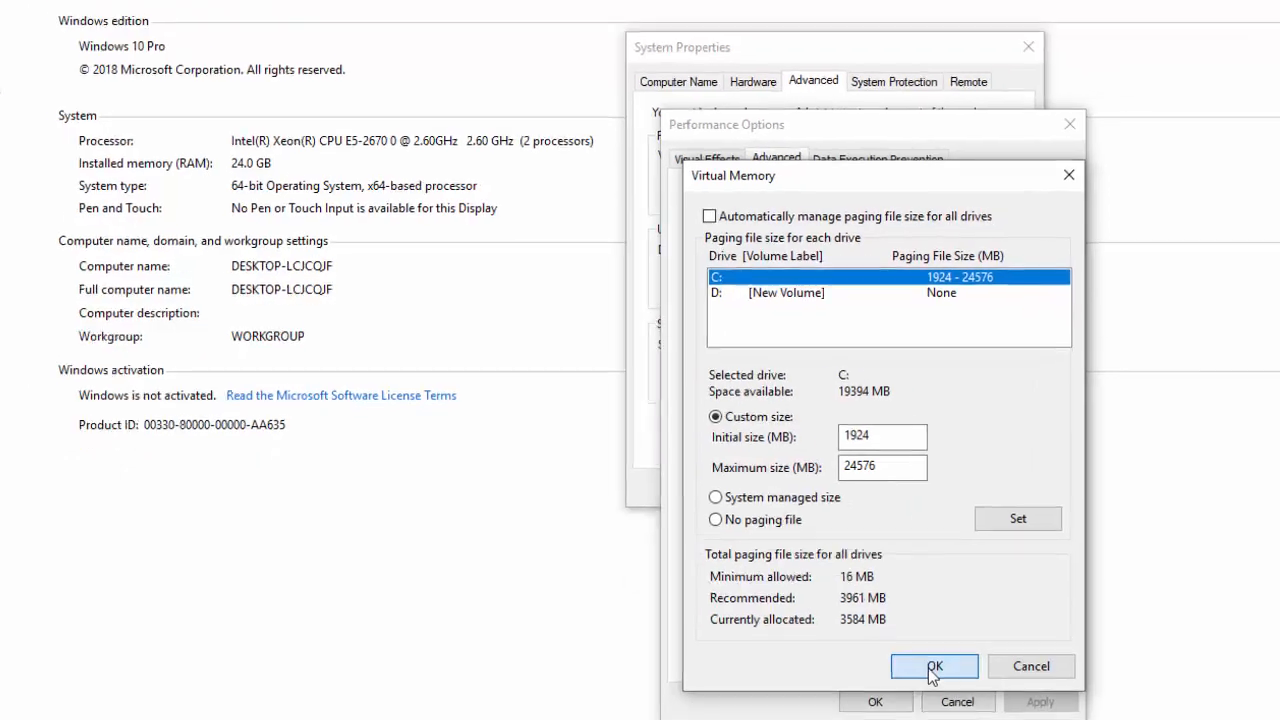
click(934, 666)
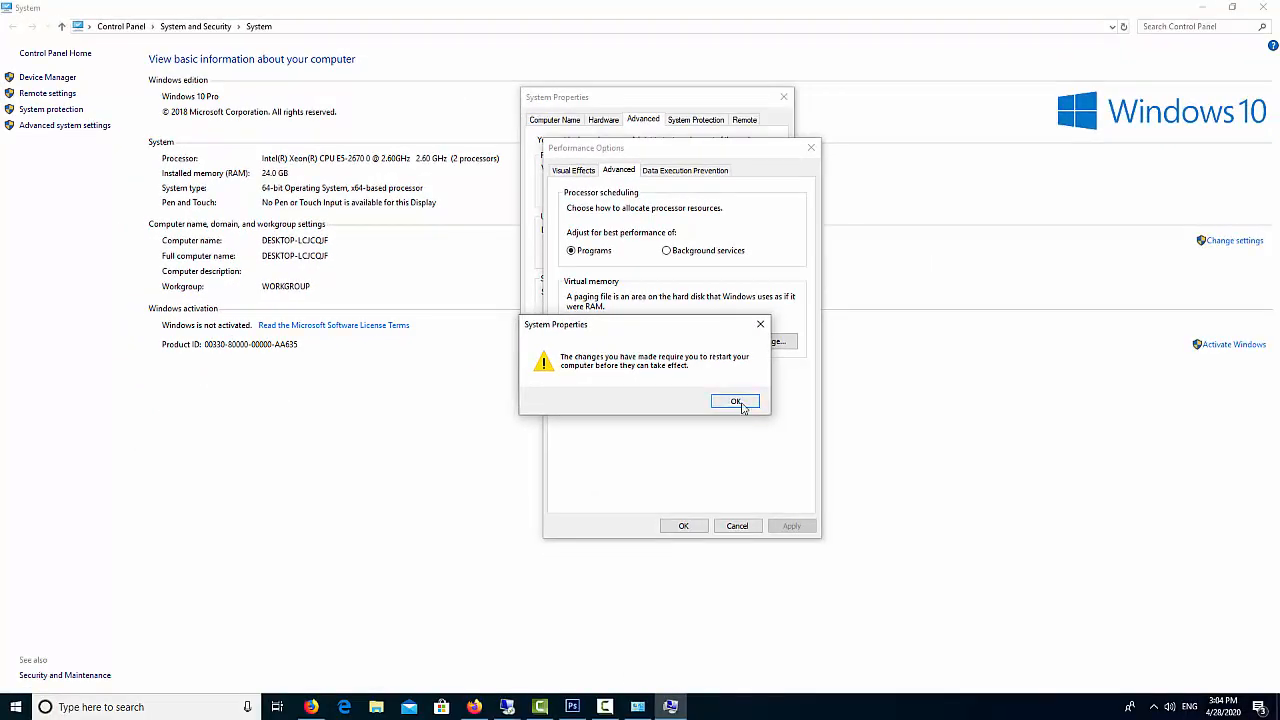
click(736, 400)
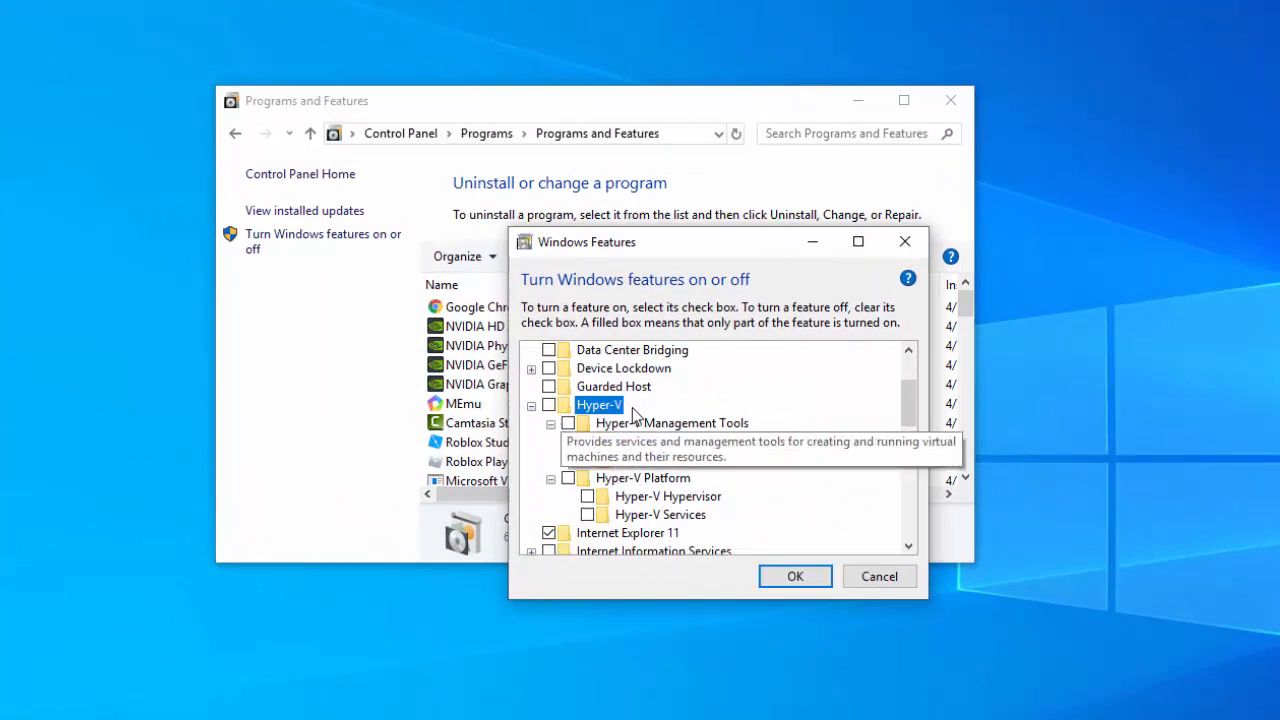
Confirm turning off Hyper-V in Windows Features
click(796, 576)
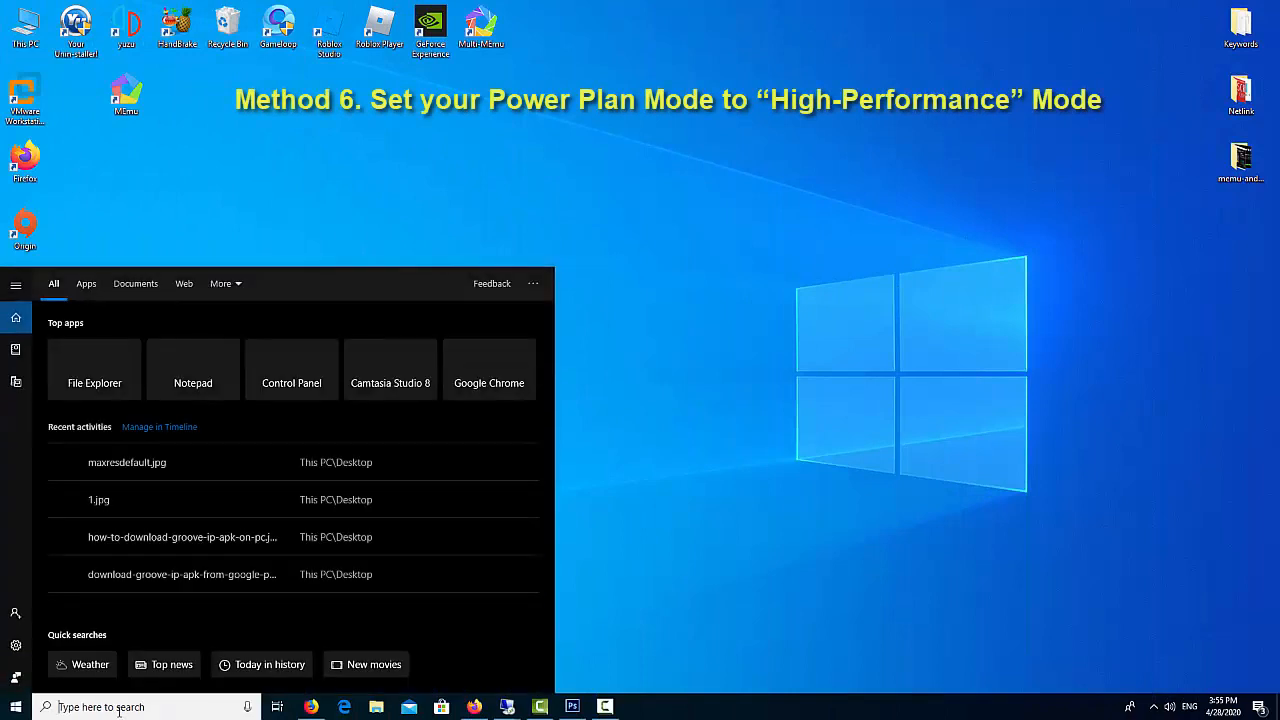
Select the High performance plan in Control Panel's Power Options
text(contro)
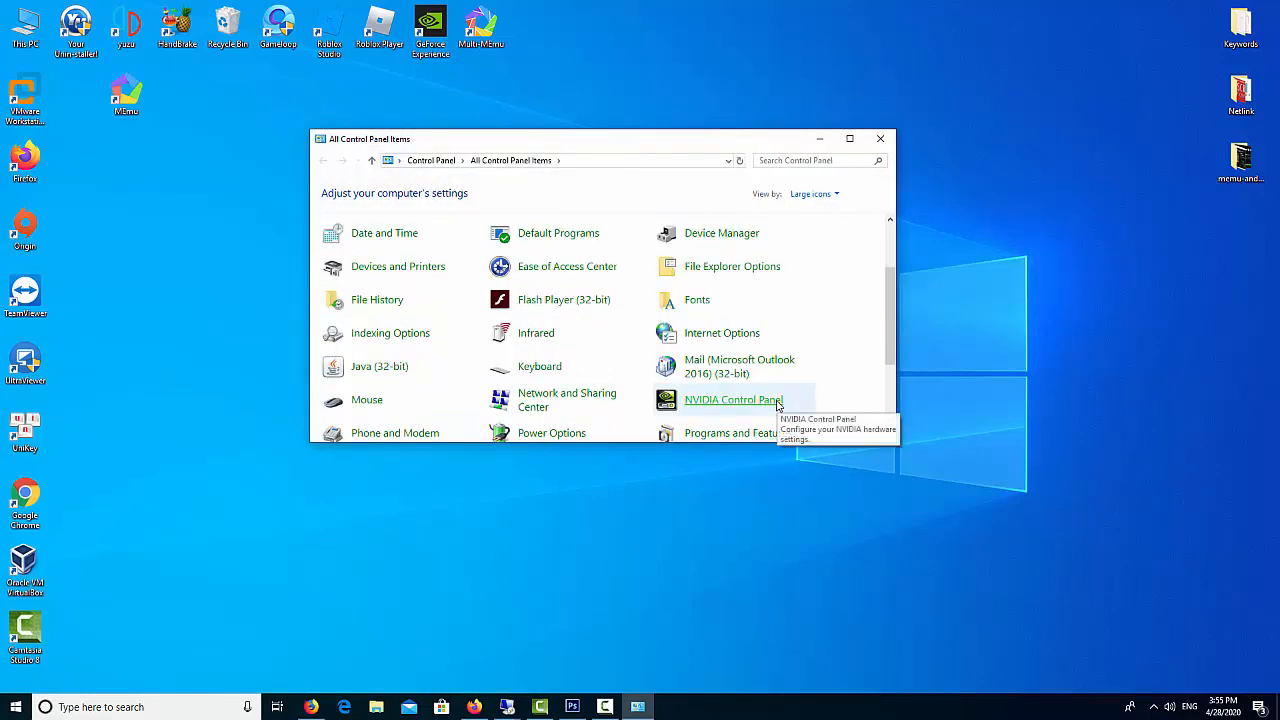
scroll(down, 3)
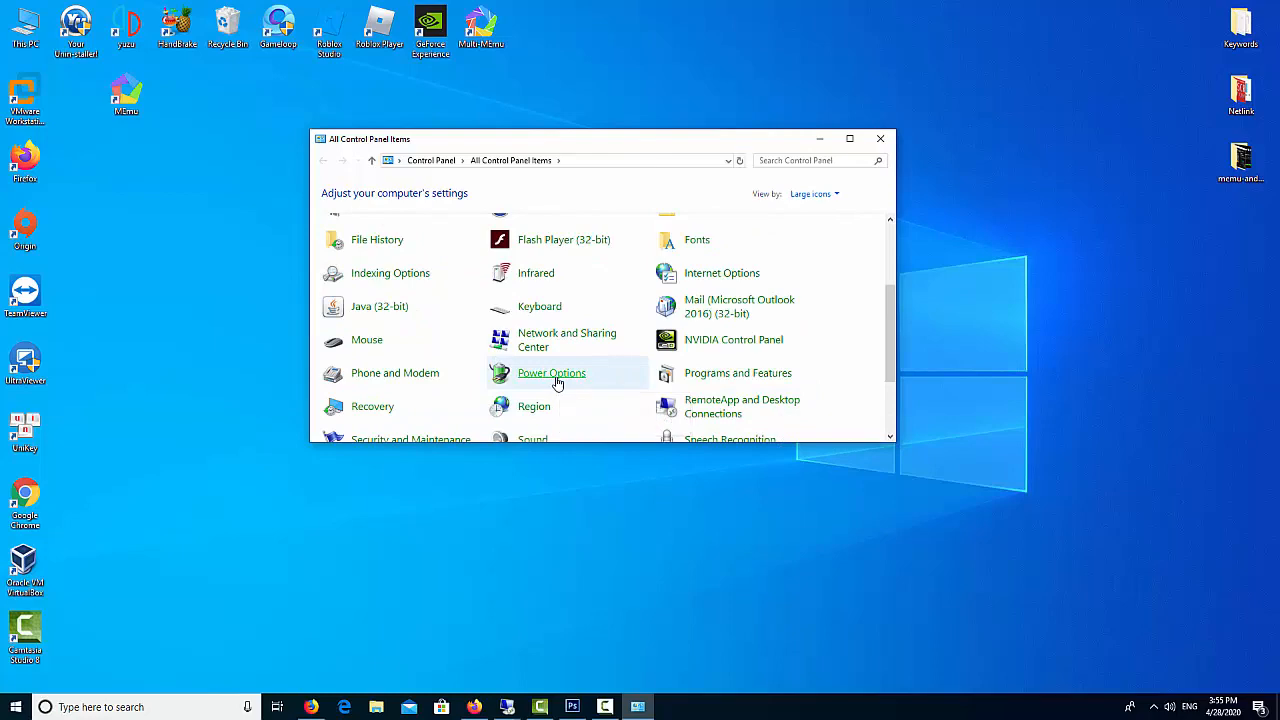
click(552, 372)
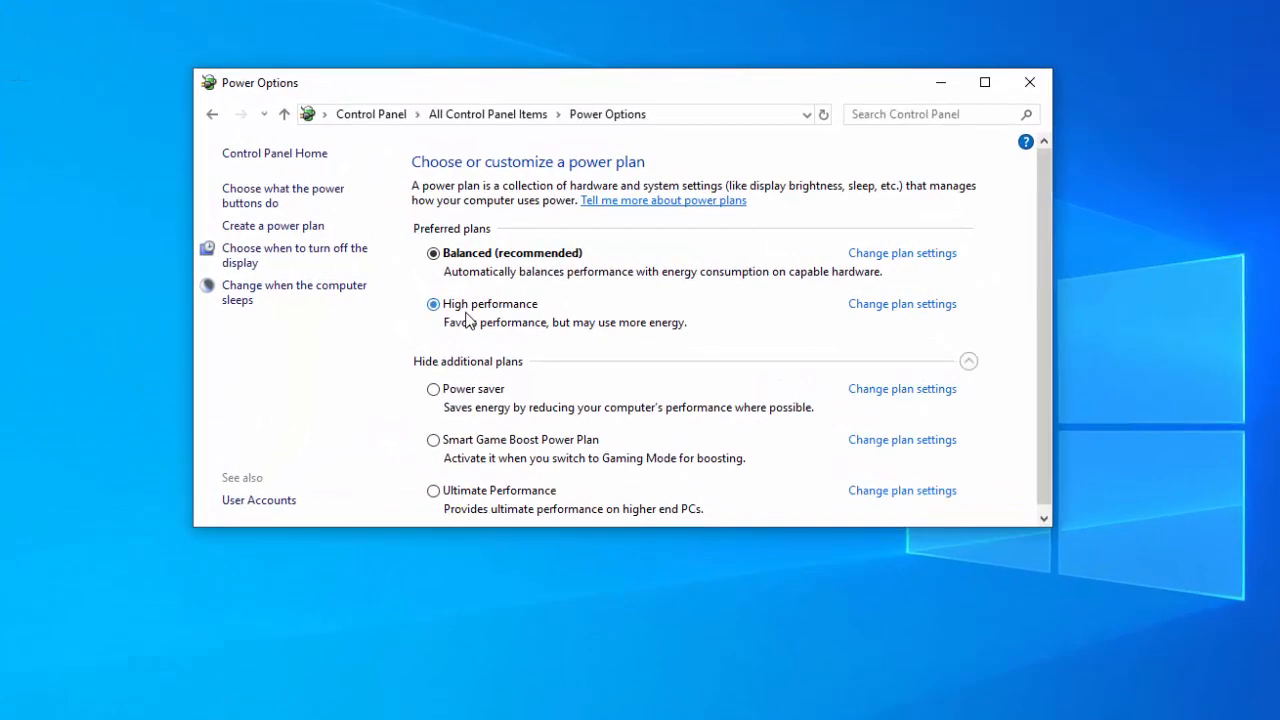
click(432, 304)
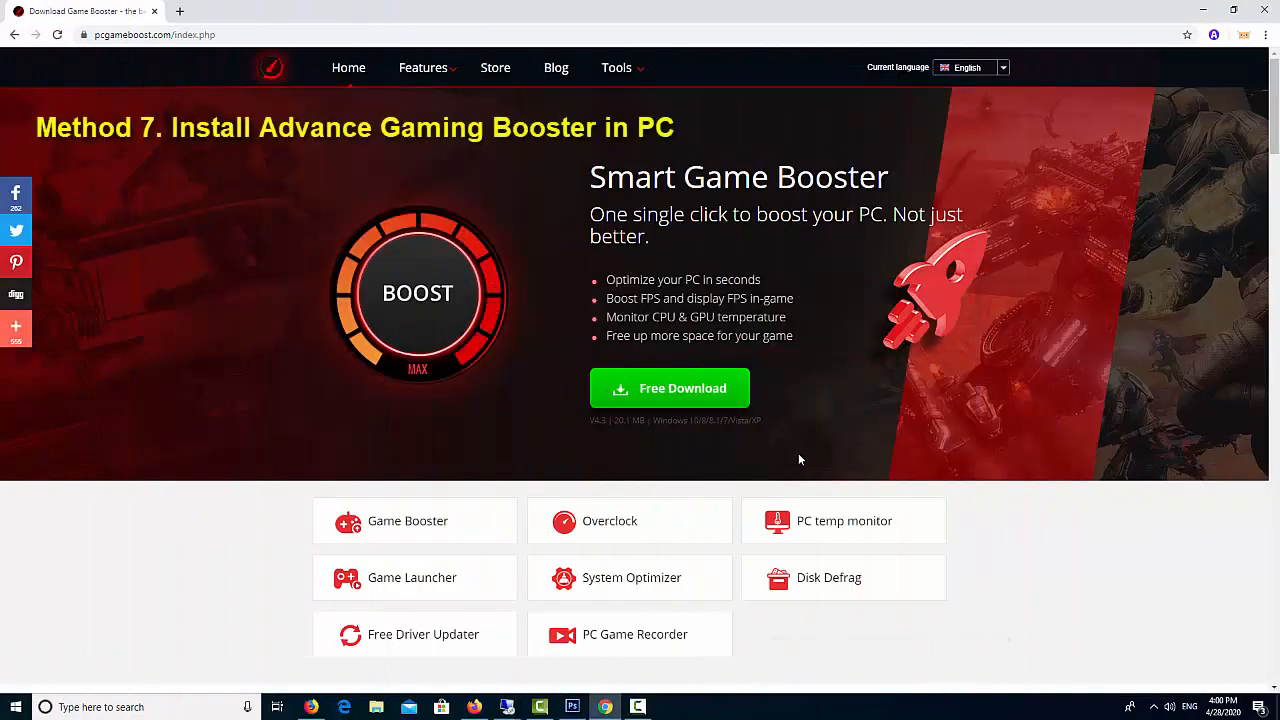
Download and install Smart Game Booster into its default folder, finishing setup
click(416, 292)
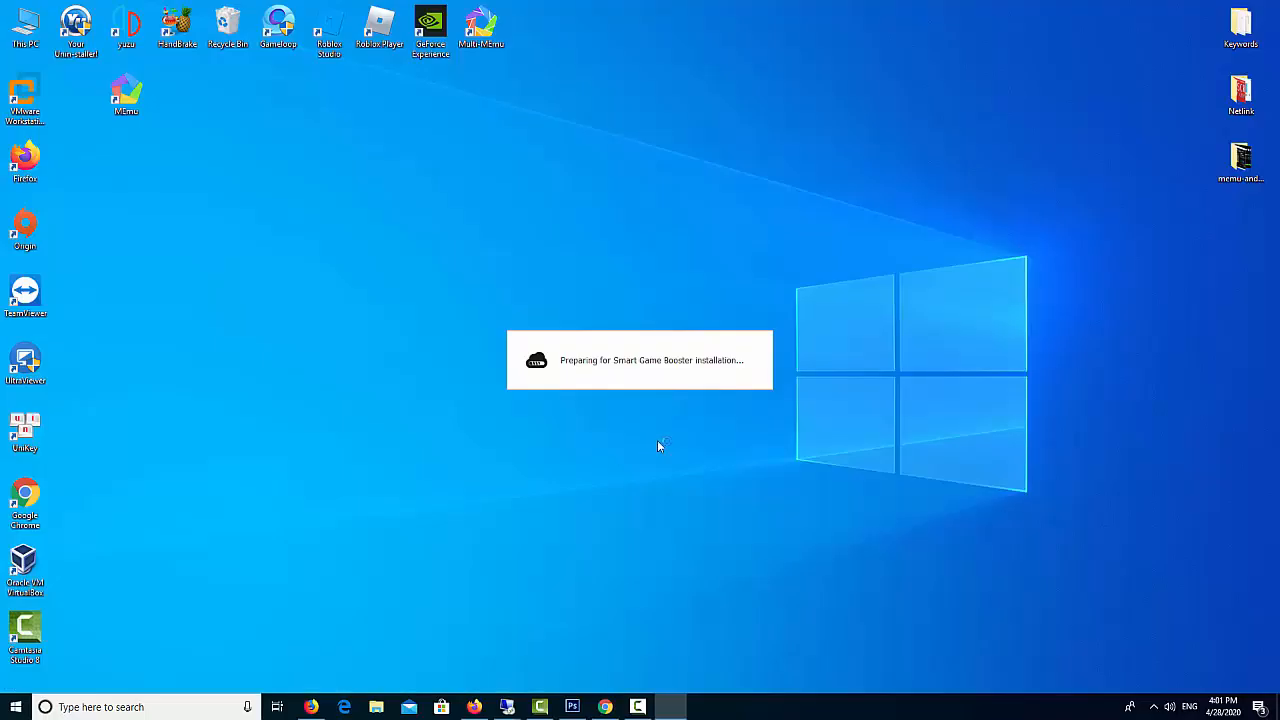
mouse_move(712, 442)
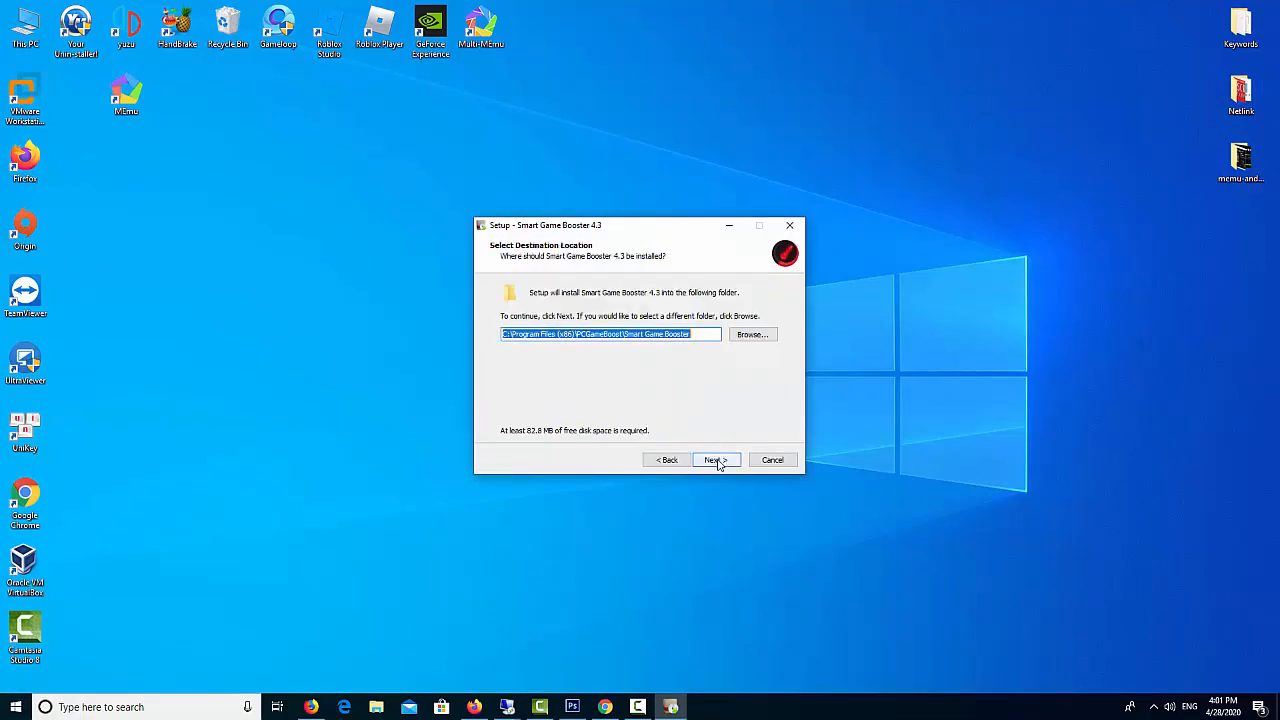
click(714, 458)
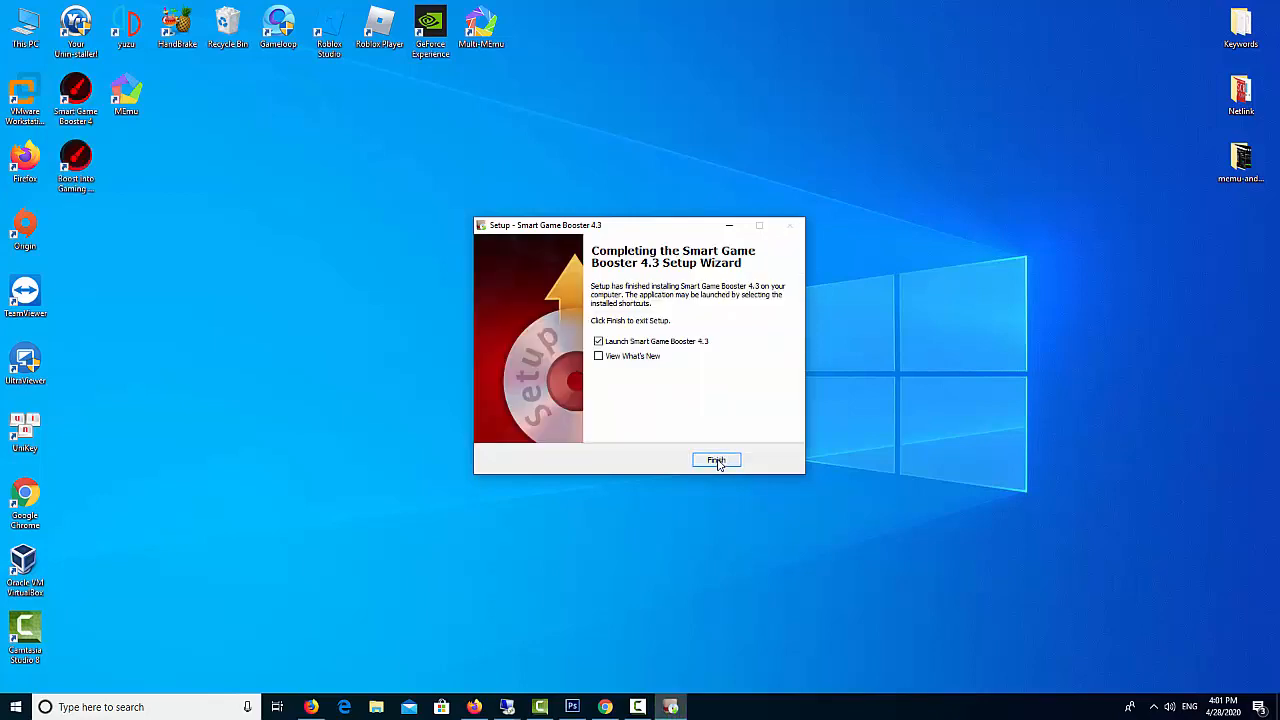
click(716, 460)
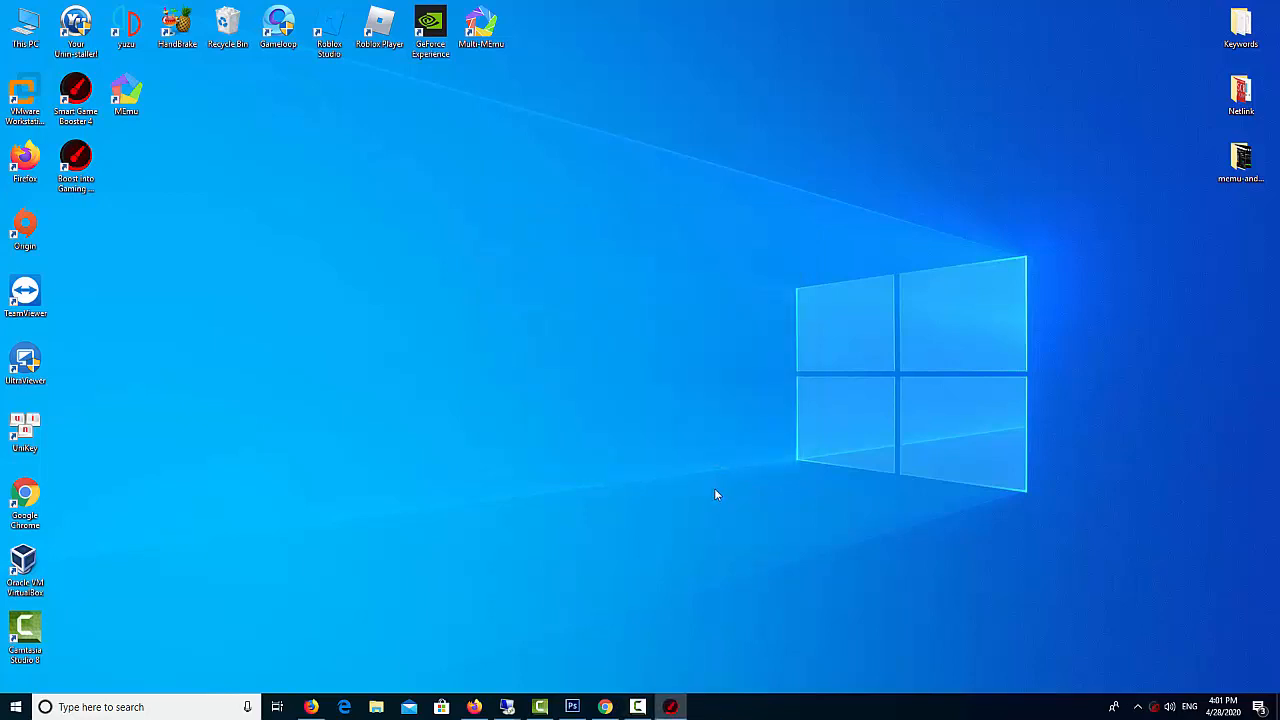
Launch Smart Game Booster from the desktop and start a BOOST of the PC
double_click(76, 96)
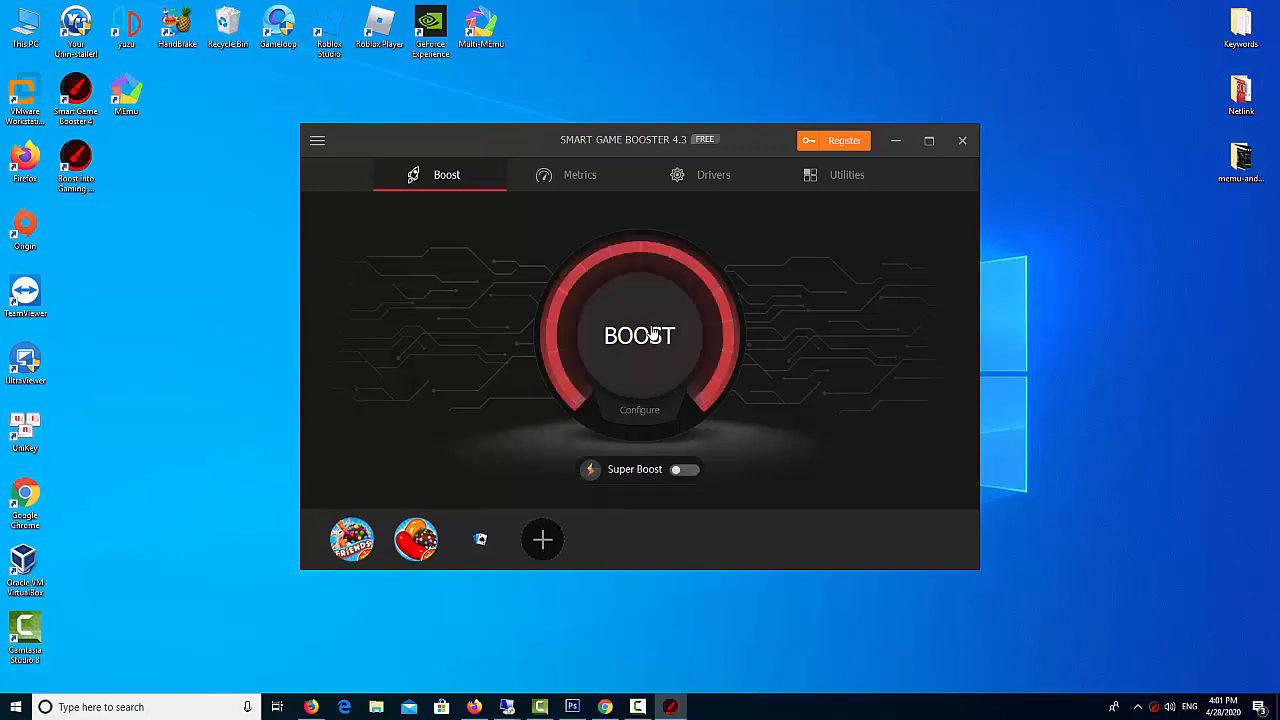
click(640, 336)
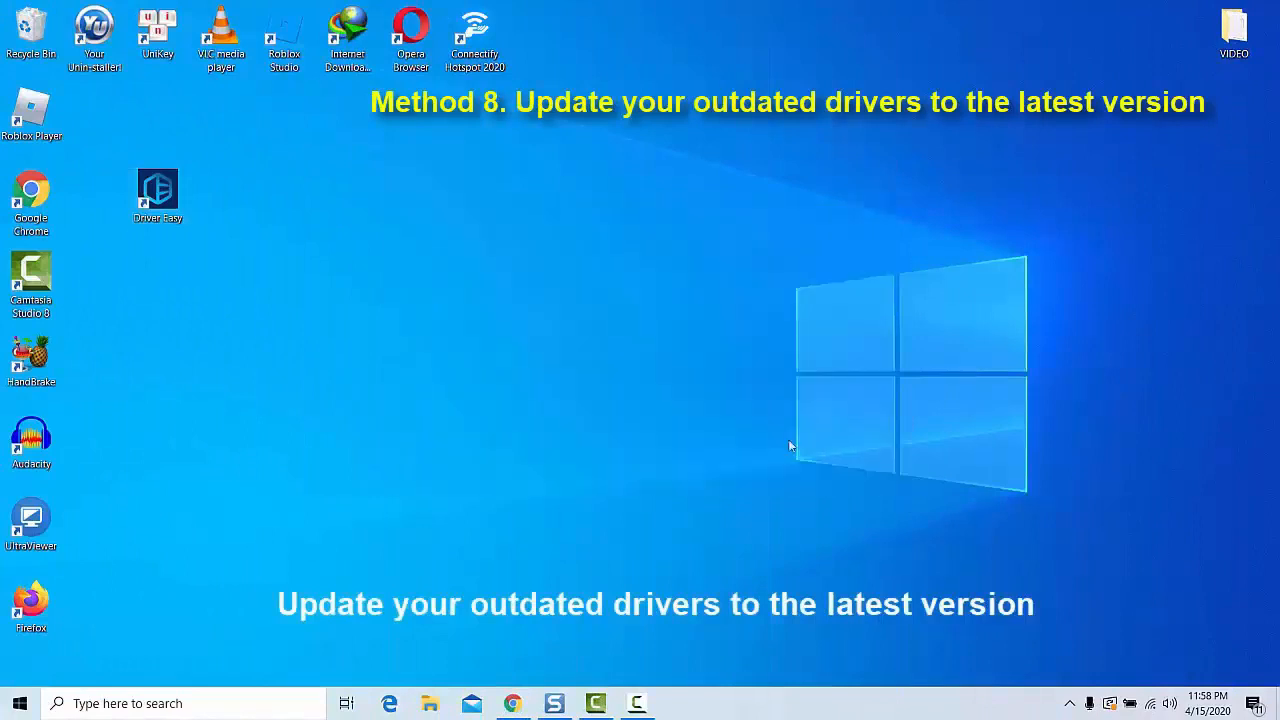
Launch Driver Easy and run Scan Now for outdated drivers
double_click(156, 188)
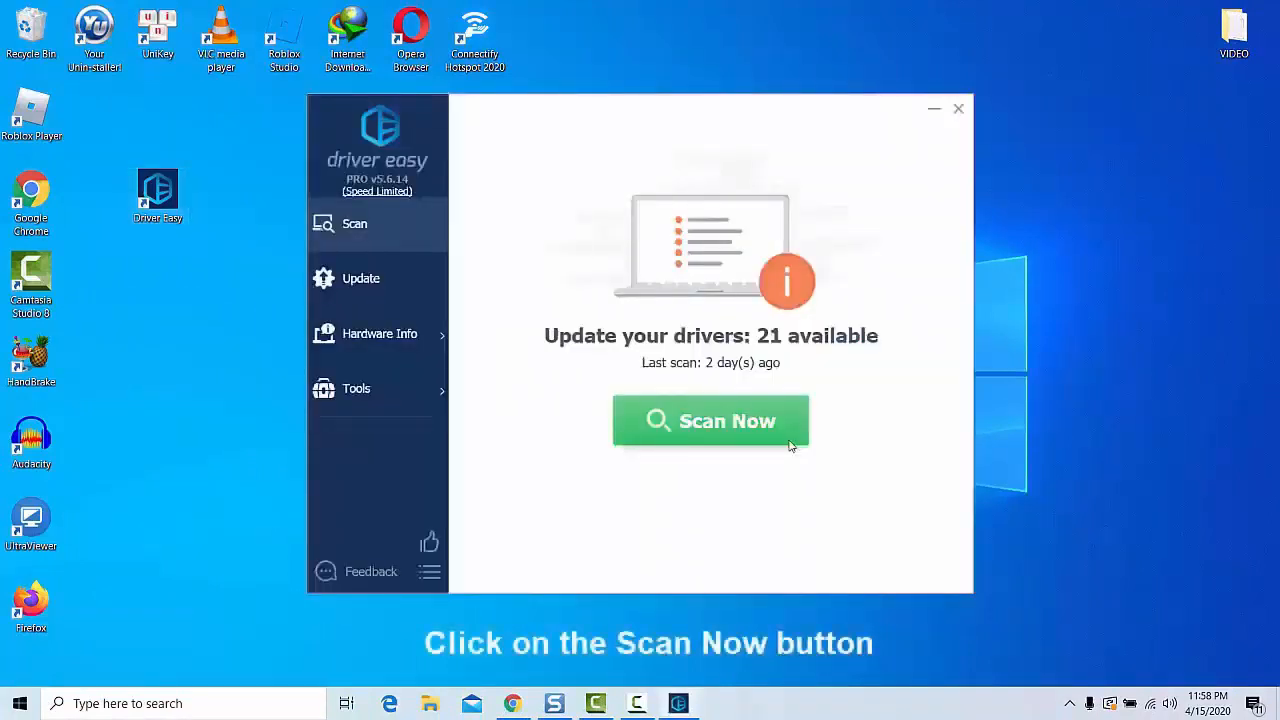
click(710, 420)
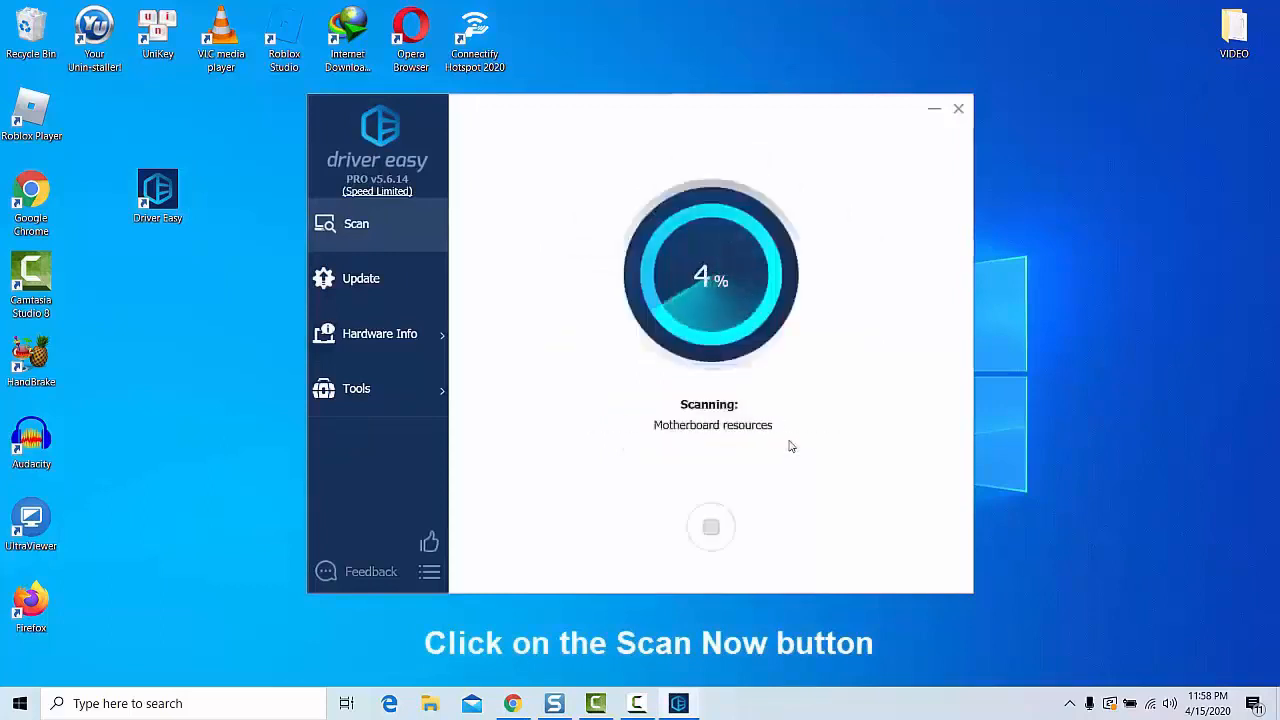